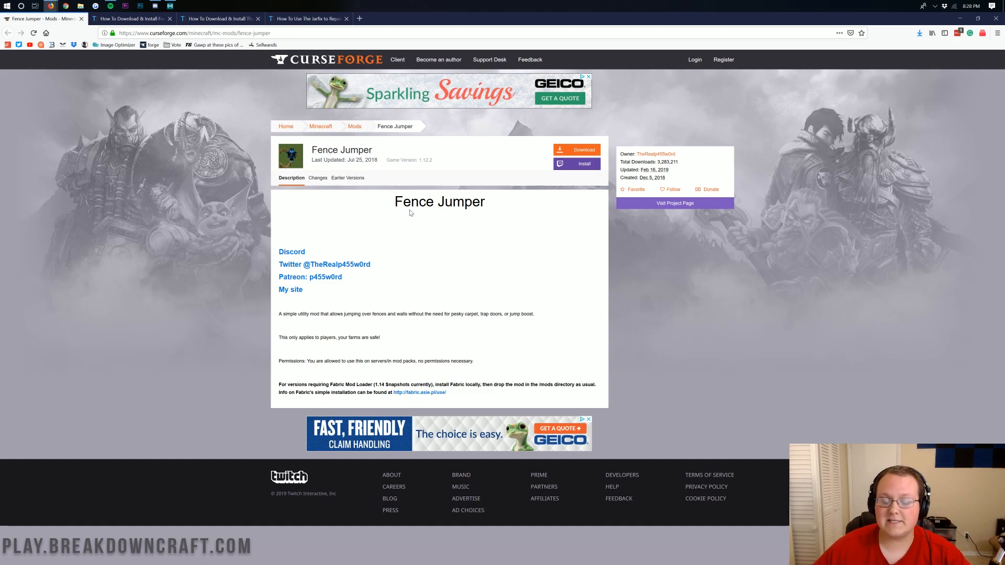
Step: Scroll down Apex Hosting's homepage past the features and pricing plans to the server configuration form
{"action": "left_click_drag", "start_coordinate": [292, 313], "coordinate": [352, 314]}
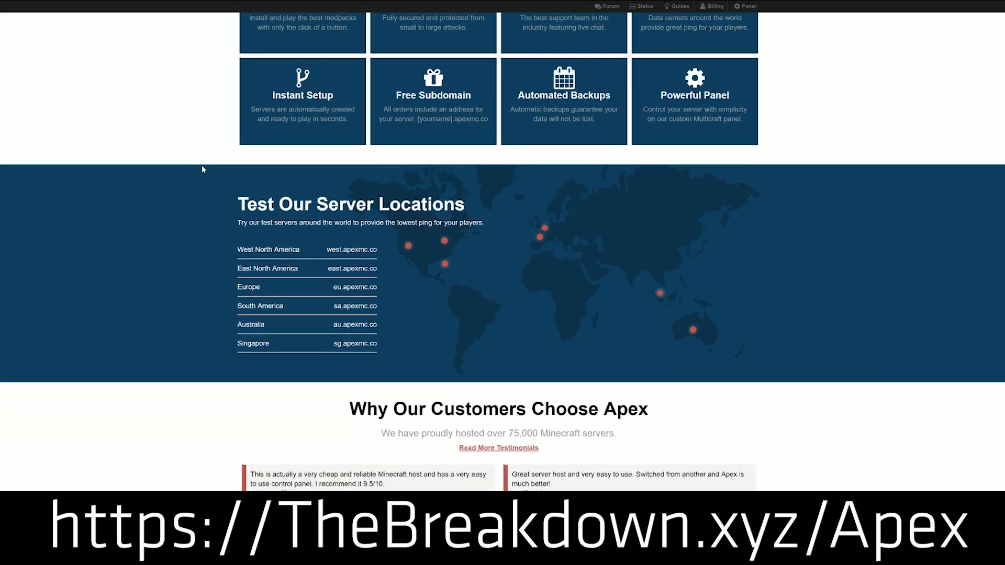
{"action": "scroll", "scroll_direction": "down", "scroll_amount": 3}
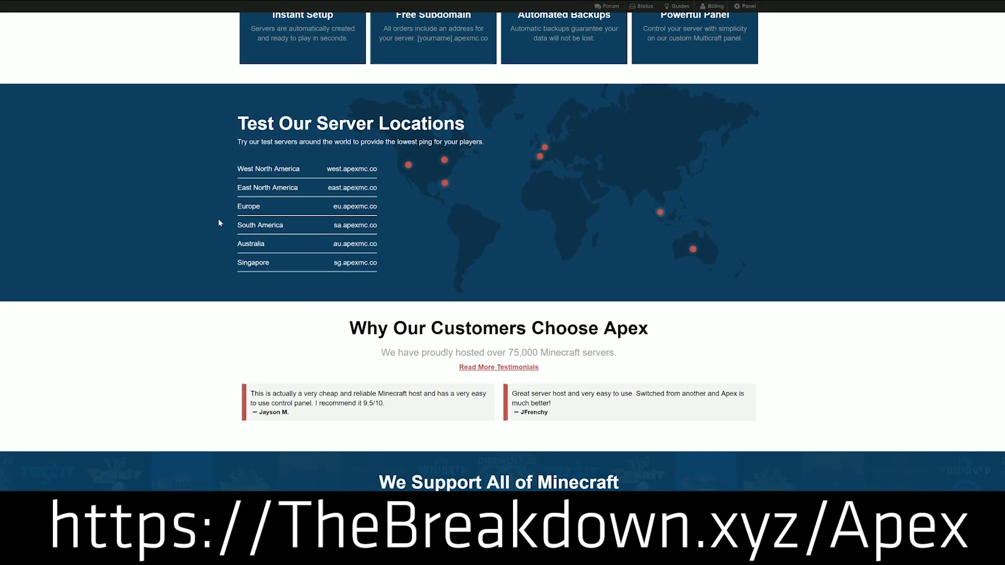
{"action": "scroll", "scroll_direction": "down", "scroll_amount": 3}
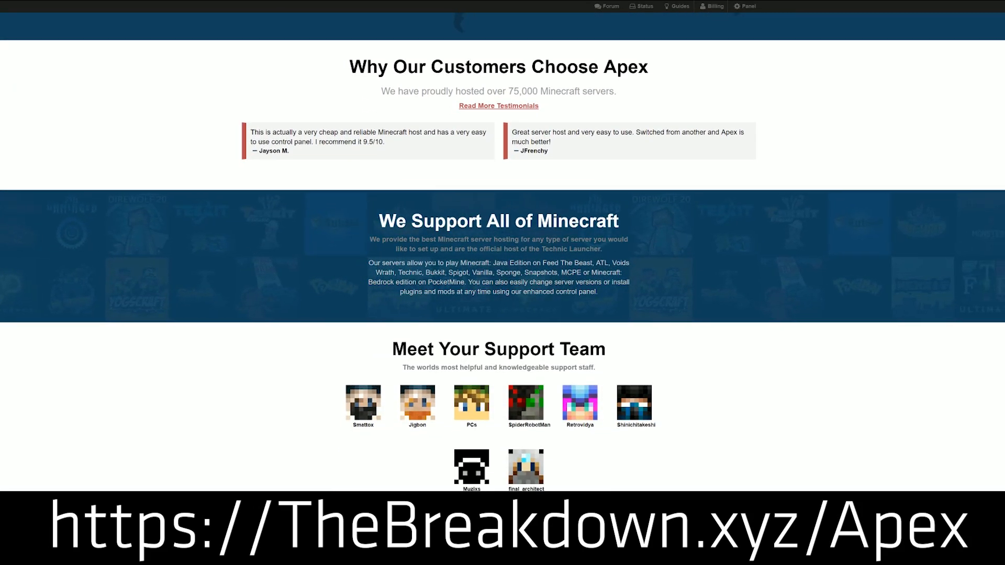
{"action": "scroll", "scroll_direction": "down", "scroll_amount": 3}
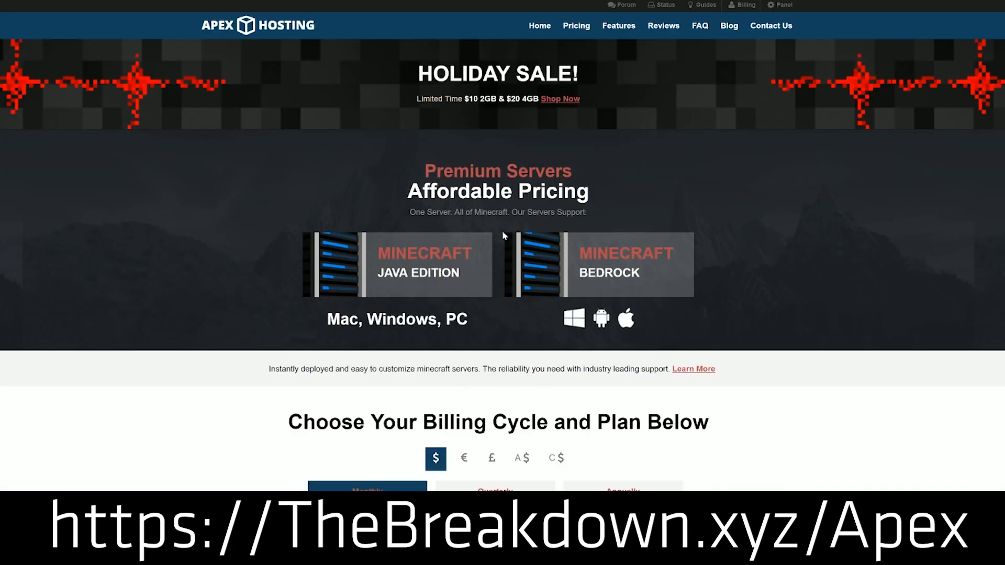
{"action": "mouse_move", "coordinate": [460, 256]}
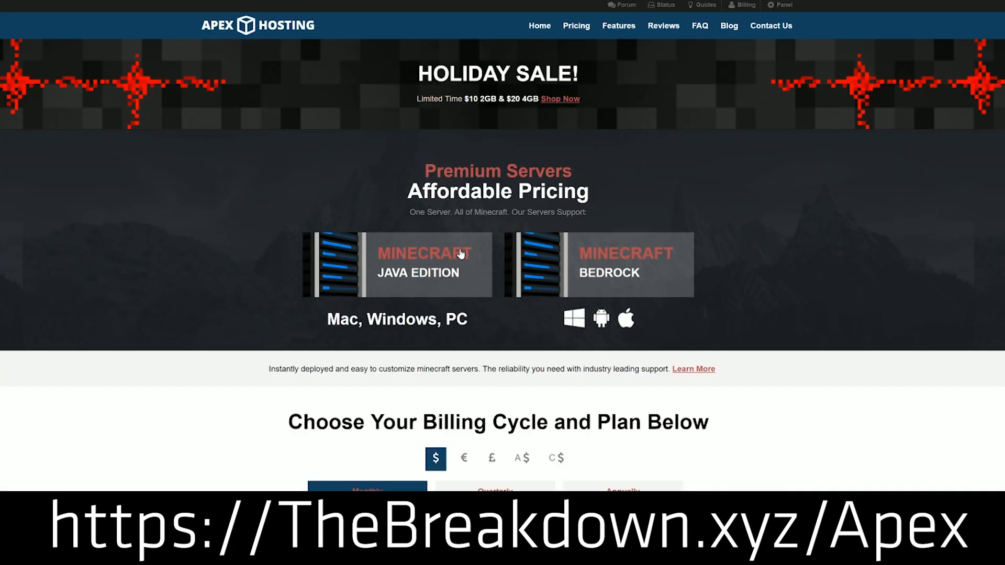
{"action": "mouse_move", "coordinate": [432, 346]}
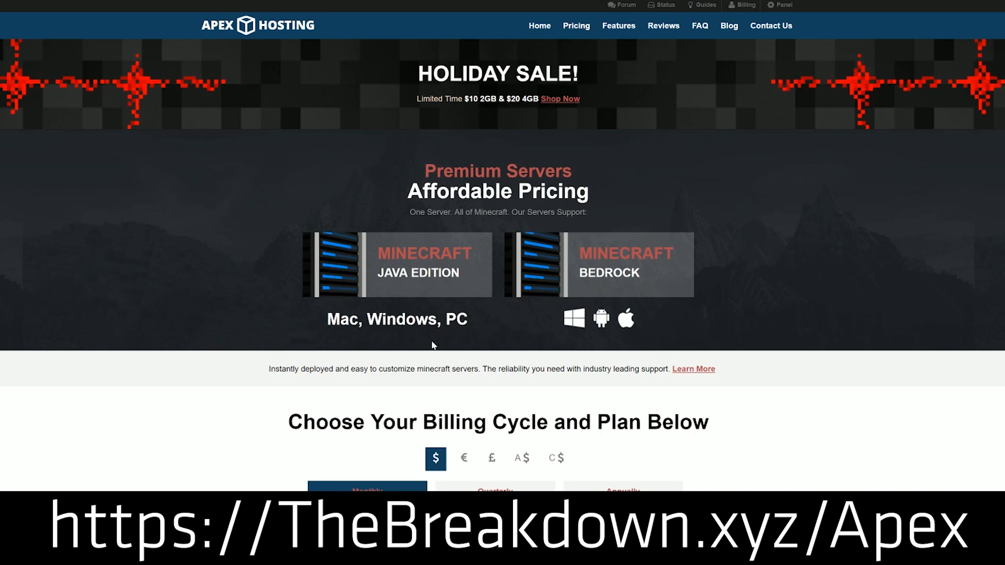
{"action": "scroll", "scroll_direction": "down", "scroll_amount": 3}
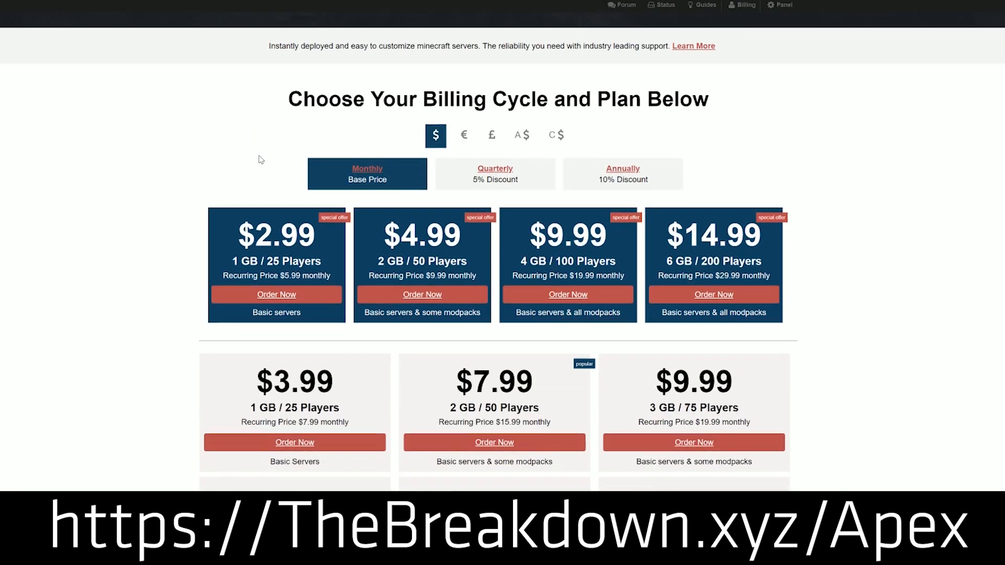
{"action": "scroll", "scroll_direction": "down", "scroll_amount": 3}
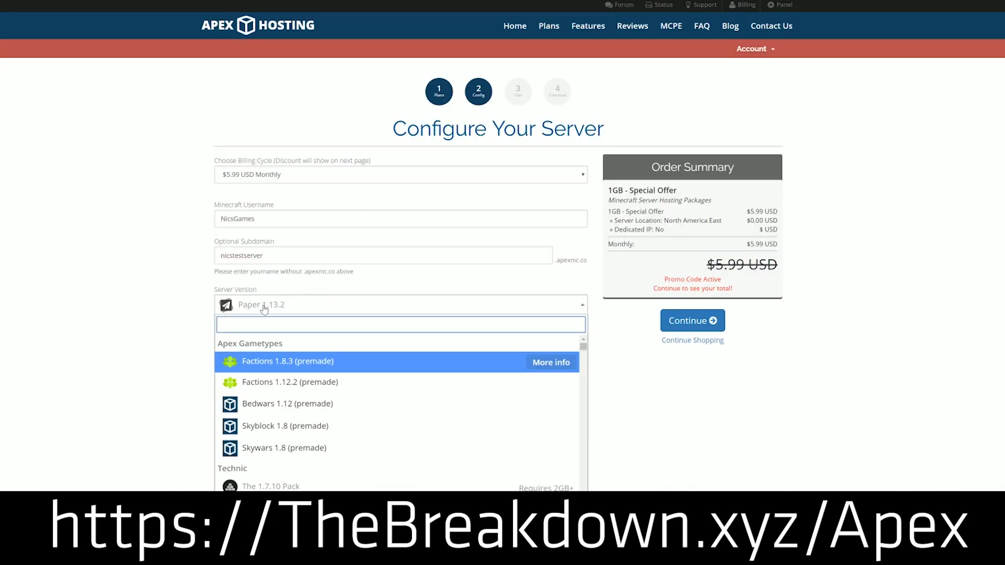
{"action": "scroll", "scroll_direction": "down", "scroll_amount": 3}
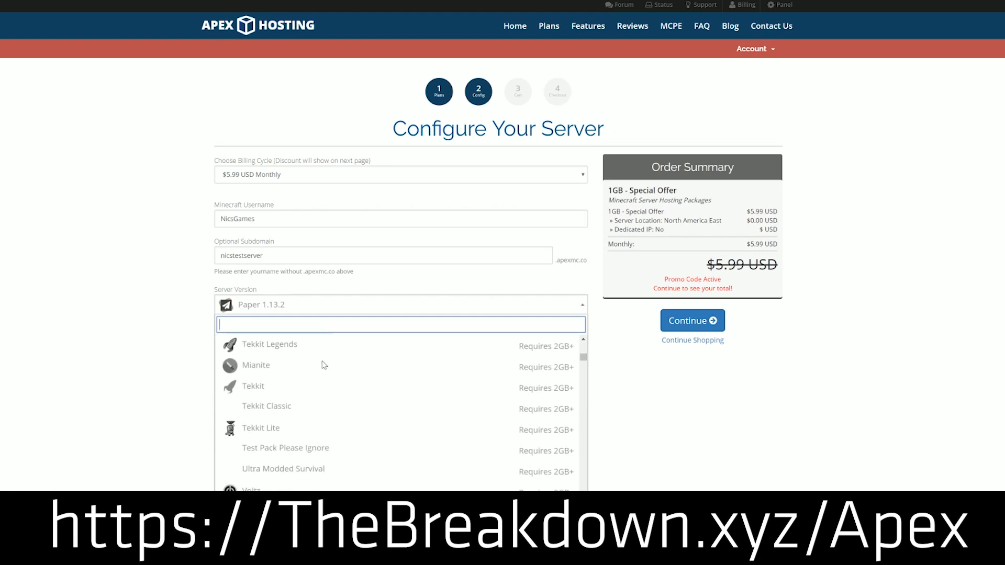
{"action": "scroll", "scroll_direction": "down", "scroll_amount": 3}
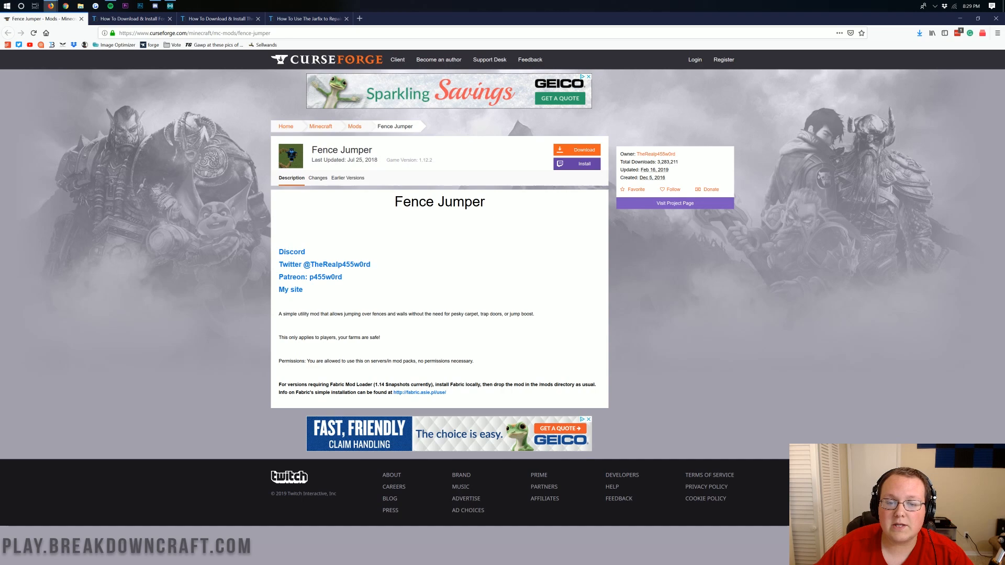
{"action": "mouse_move", "coordinate": [318, 241]}
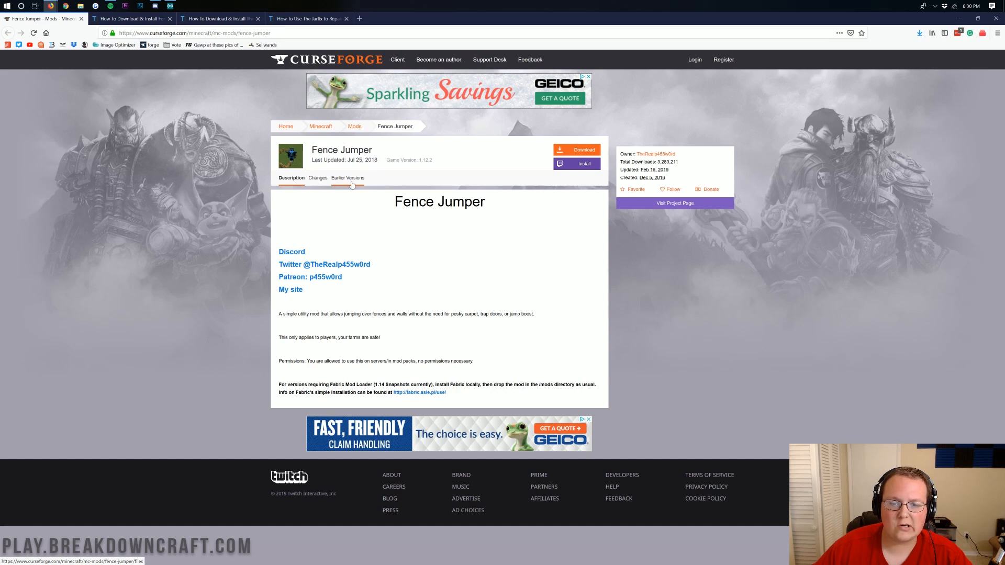
Step: Show Fence Jumper's Earlier Versions files table with game versions and download counts
{"action": "left_click", "coordinate": [347, 178]}
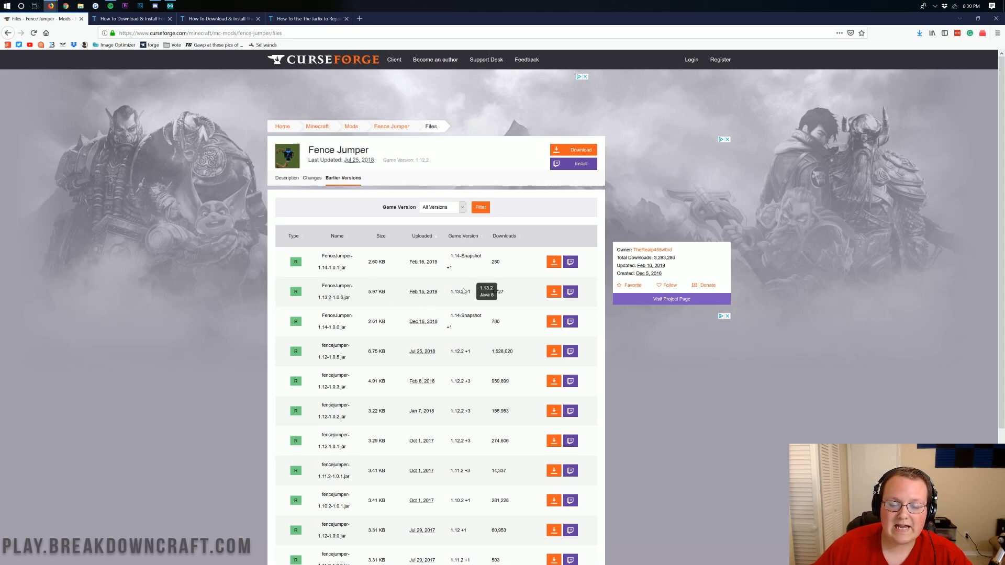
{"action": "mouse_move", "coordinate": [450, 294]}
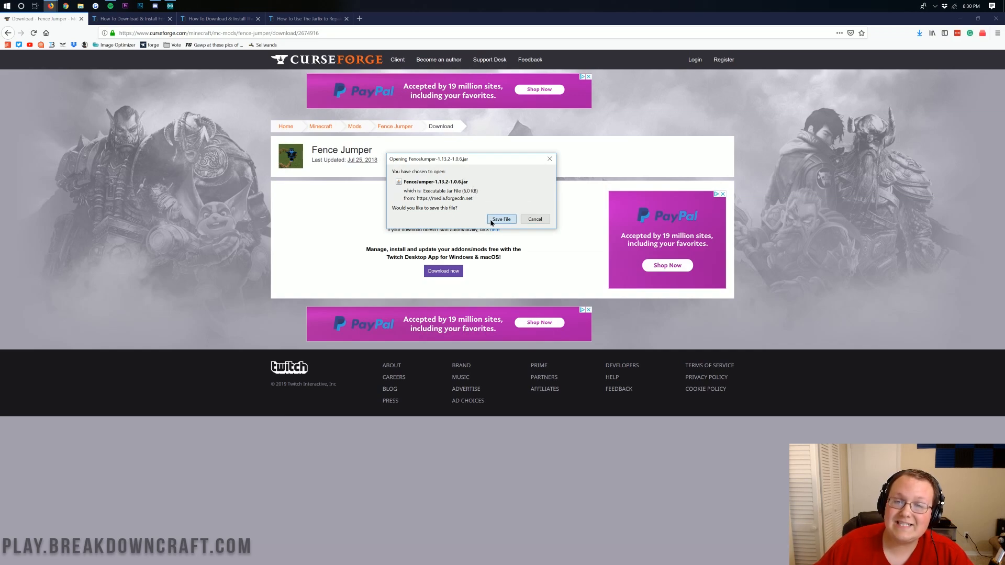
Step: Save FenceJumper-1.13.2-1.0.6.jar to disk from Firefox's download dialog
{"action": "left_click", "coordinate": [501, 219]}
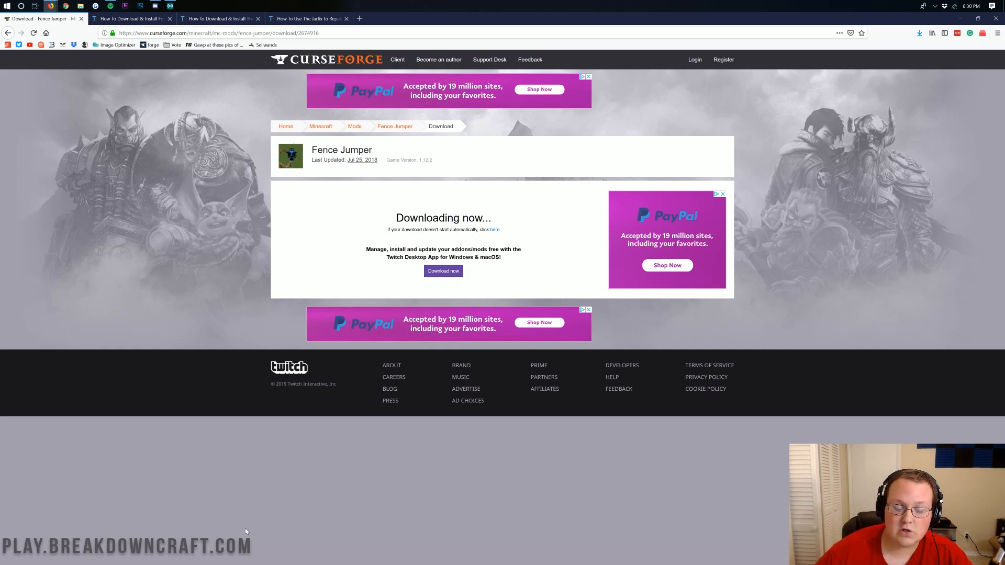
{"action": "mouse_move", "coordinate": [243, 557]}
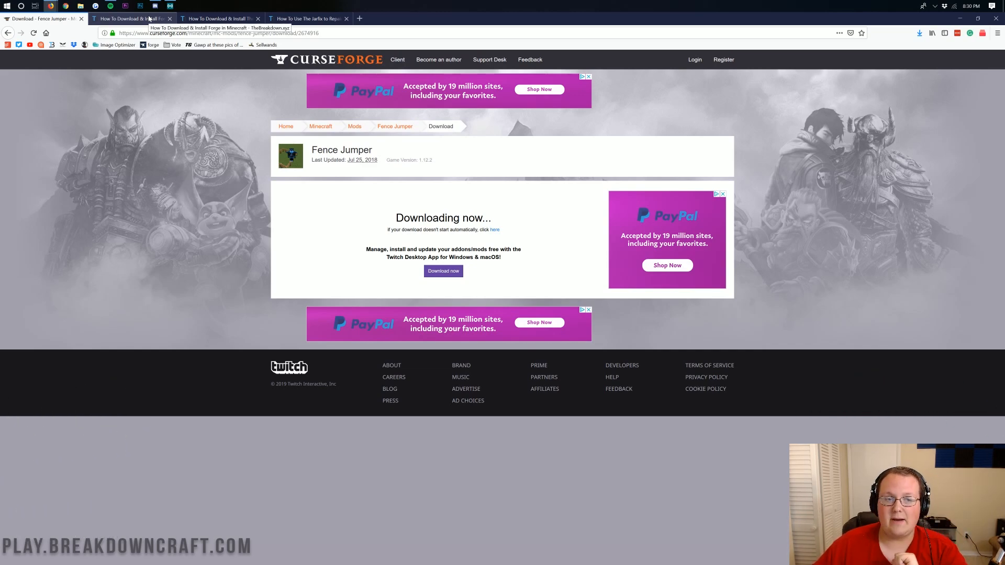
Step: Switch to TheBreakdown.xyz's Forge install guide tab and scroll through the article
{"action": "left_click", "coordinate": [131, 18]}
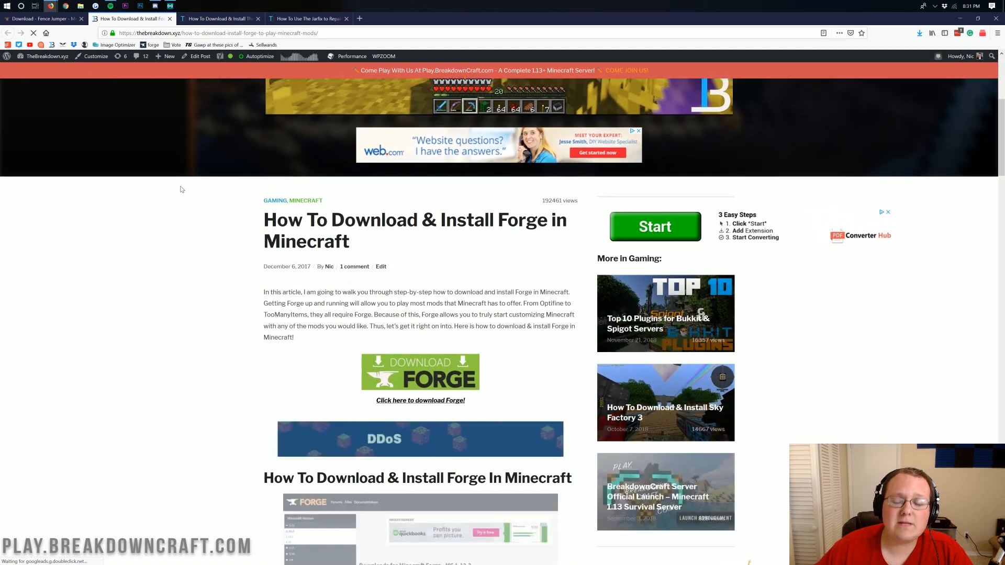
{"action": "scroll", "scroll_direction": "down", "scroll_amount": 3}
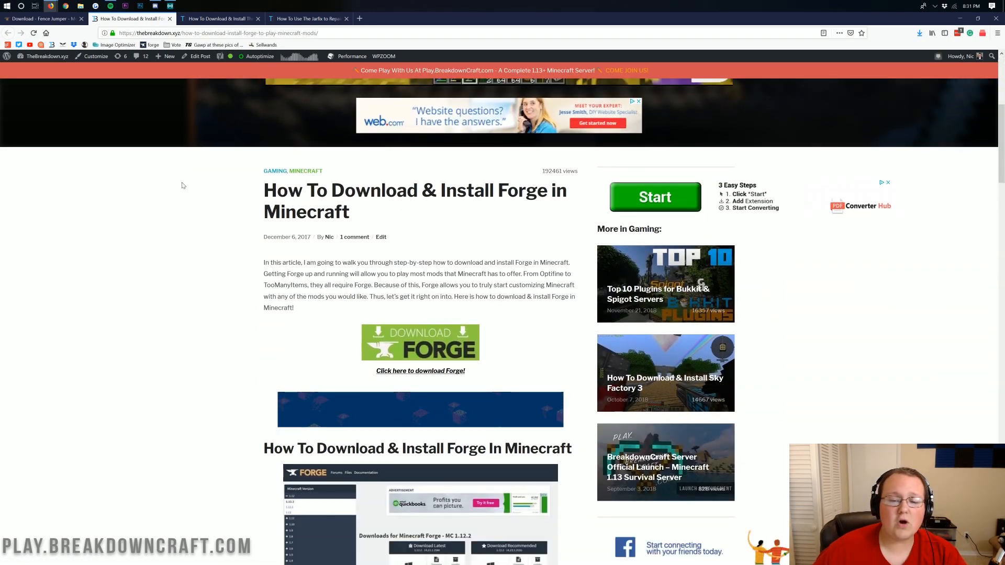
{"action": "scroll", "scroll_direction": "down", "scroll_amount": 3}
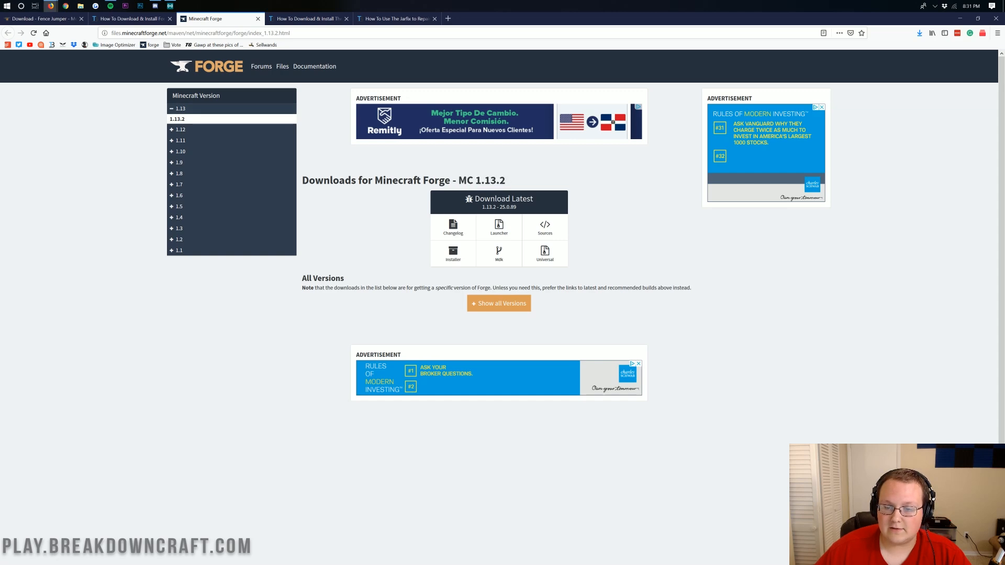
{"action": "mouse_move", "coordinate": [457, 252]}
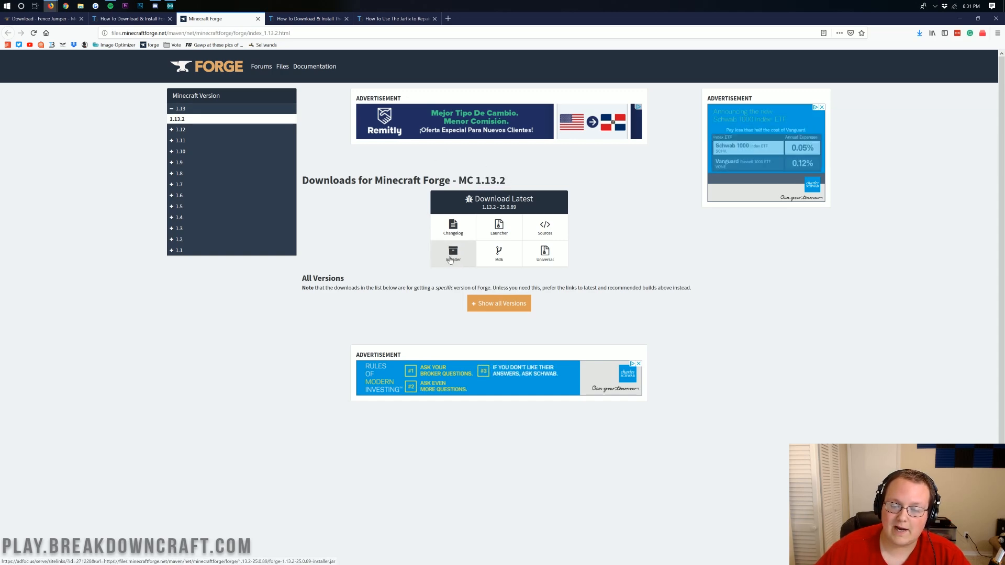
Step: Request the Installer for the latest Forge 1.13.2 build under Download Latest
{"action": "left_click", "coordinate": [453, 252]}
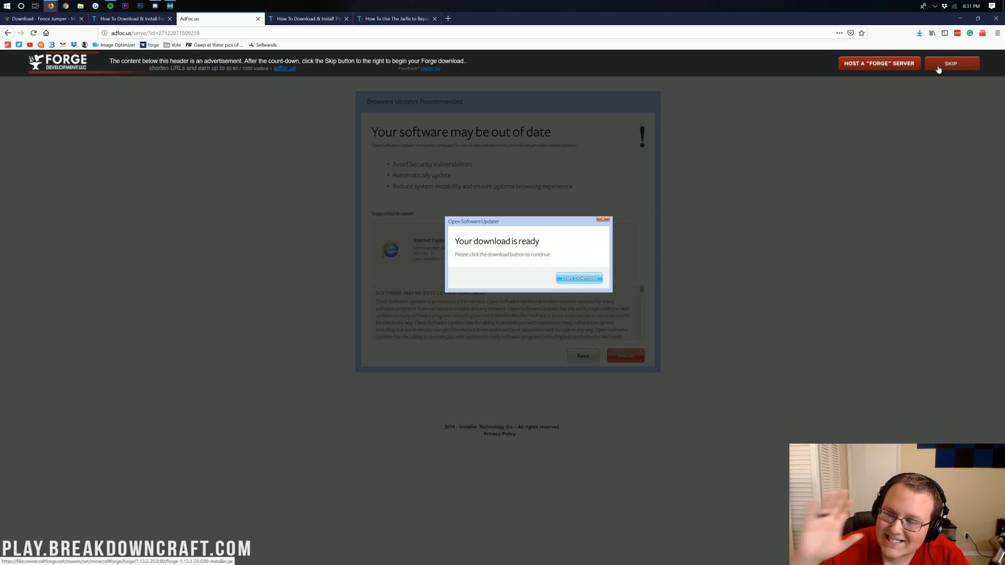
{"action": "mouse_move", "coordinate": [945, 68]}
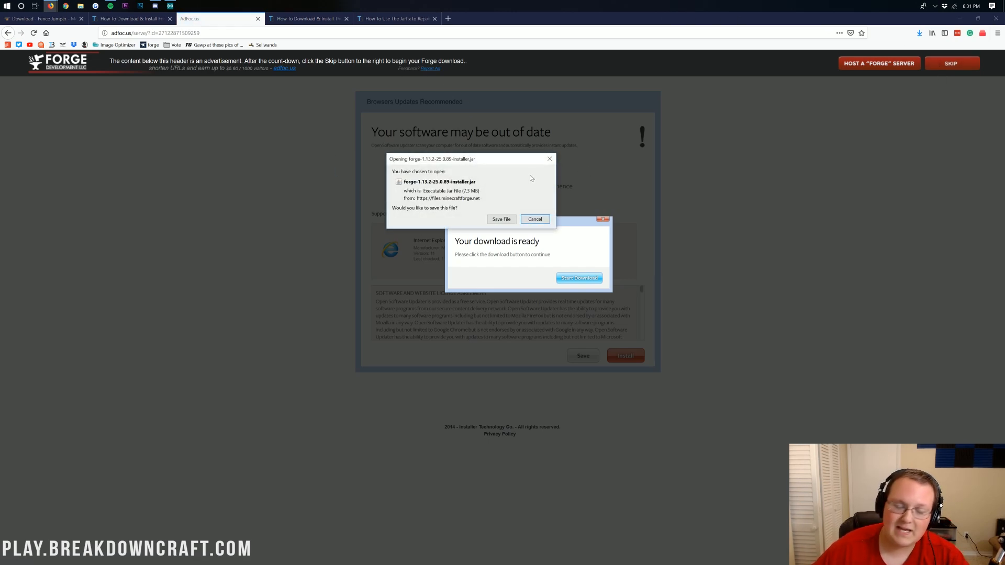
{"action": "mouse_move", "coordinate": [527, 175]}
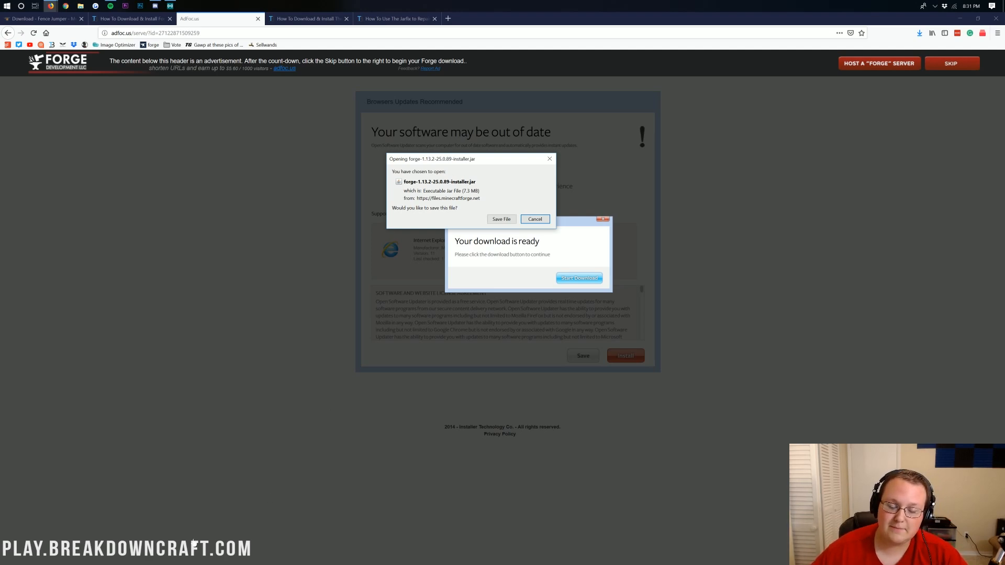
{"action": "mouse_move", "coordinate": [454, 183]}
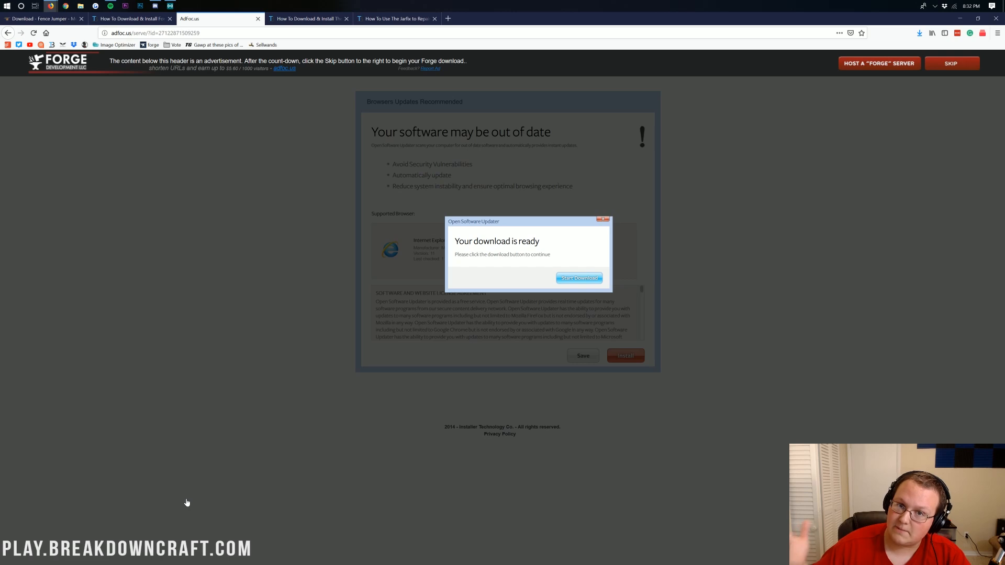
{"action": "mouse_move", "coordinate": [181, 533]}
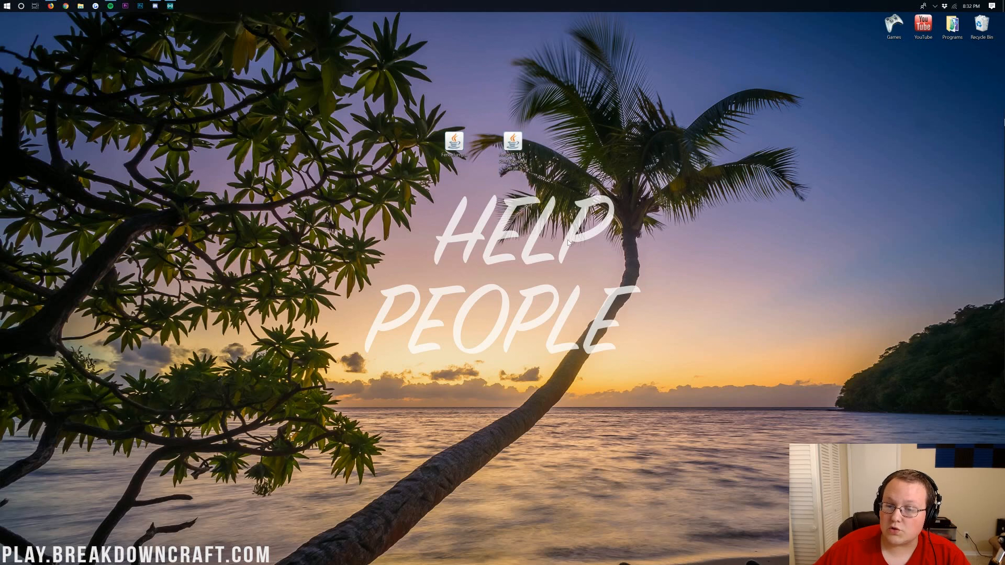
{"action": "mouse_move", "coordinate": [485, 167]}
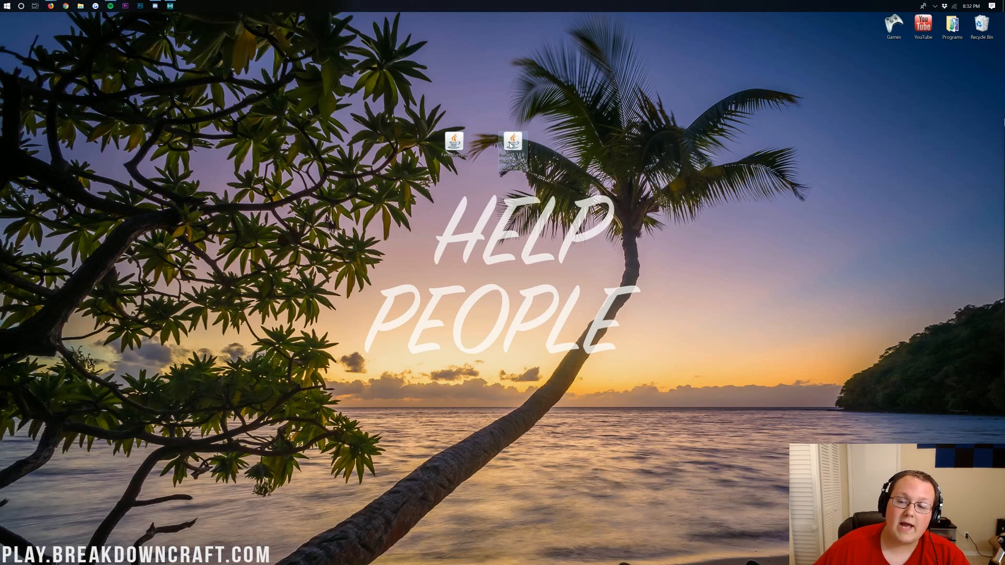
Step: Check the Forge installer jar's Open with options showing Java(TM) Platform SE binary, then return to the browser
{"action": "right_click", "coordinate": [511, 144]}
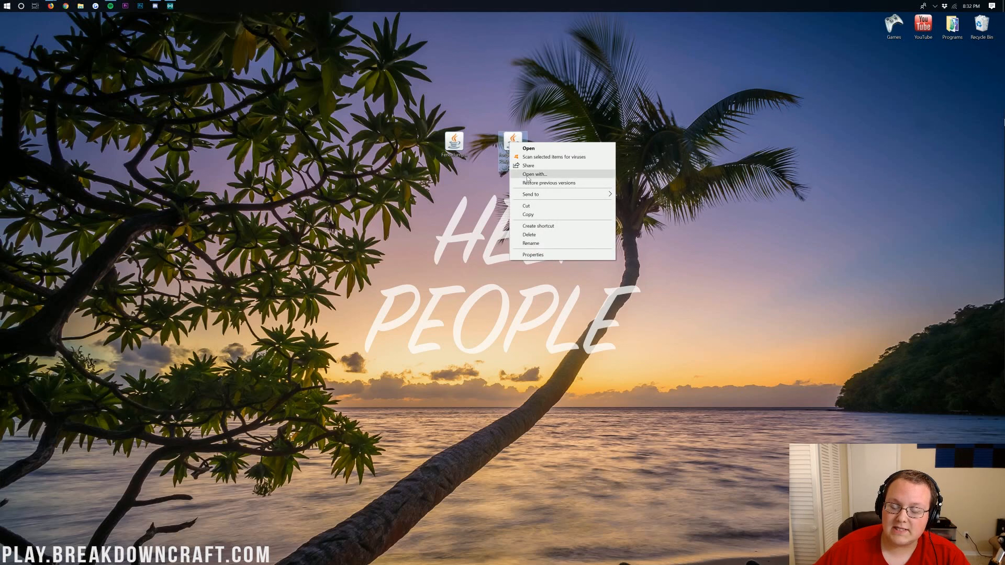
{"action": "left_click", "coordinate": [534, 174]}
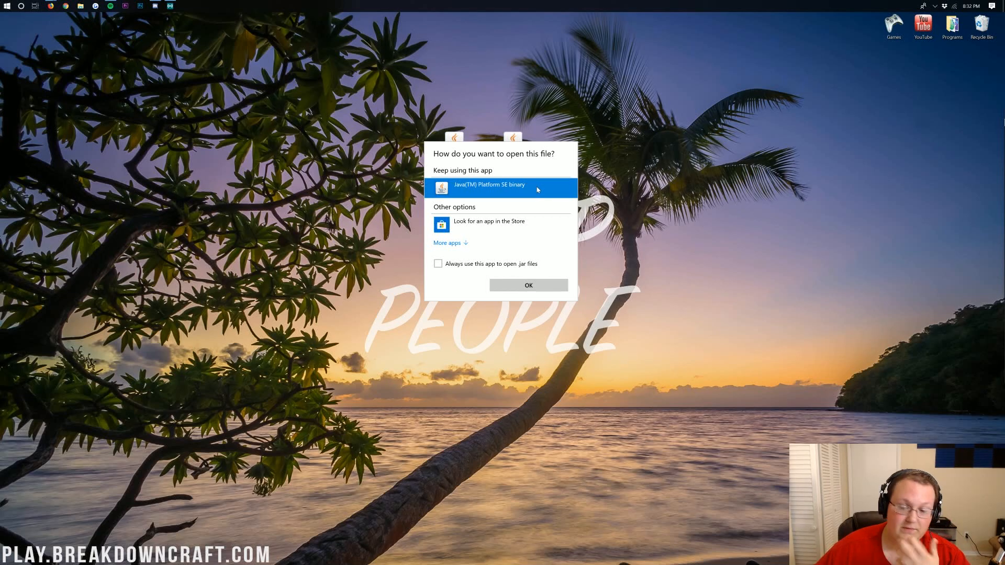
{"action": "mouse_move", "coordinate": [546, 213]}
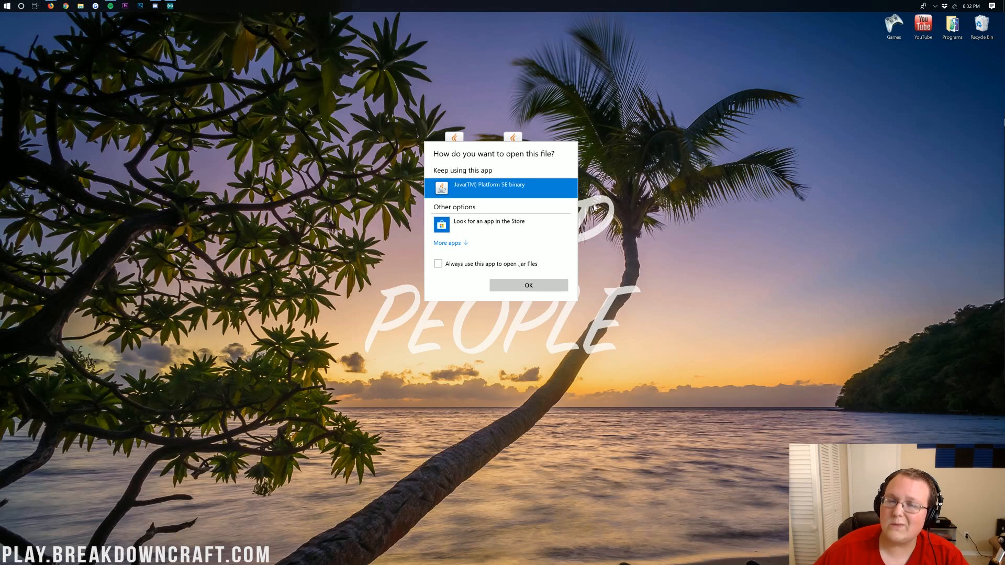
{"action": "left_click", "coordinate": [528, 285]}
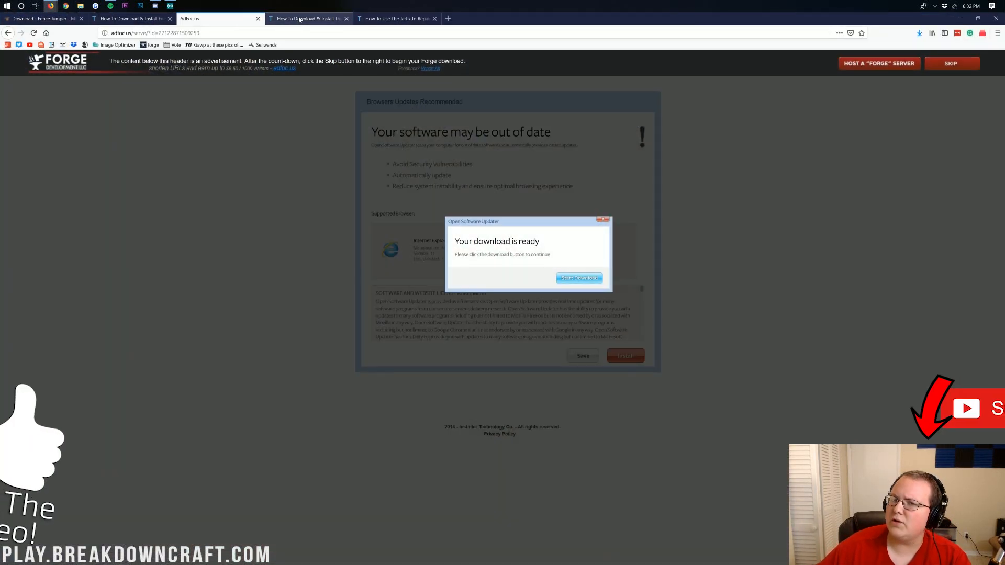
Step: Read the Java SE Development Kit and Jarfix guides, then minimize the browser to the desktop
{"action": "left_click", "coordinate": [304, 19]}
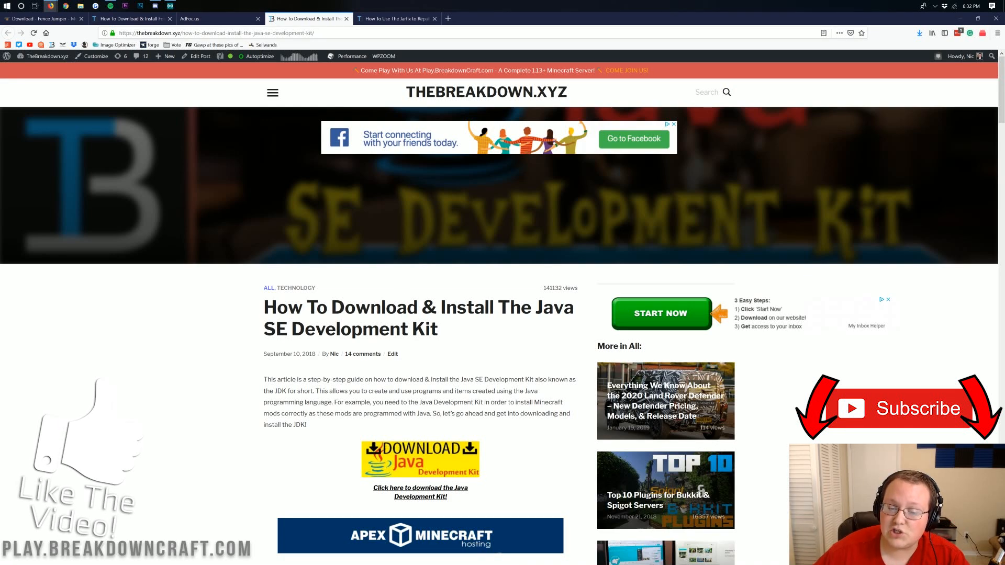
{"action": "mouse_move", "coordinate": [393, 347]}
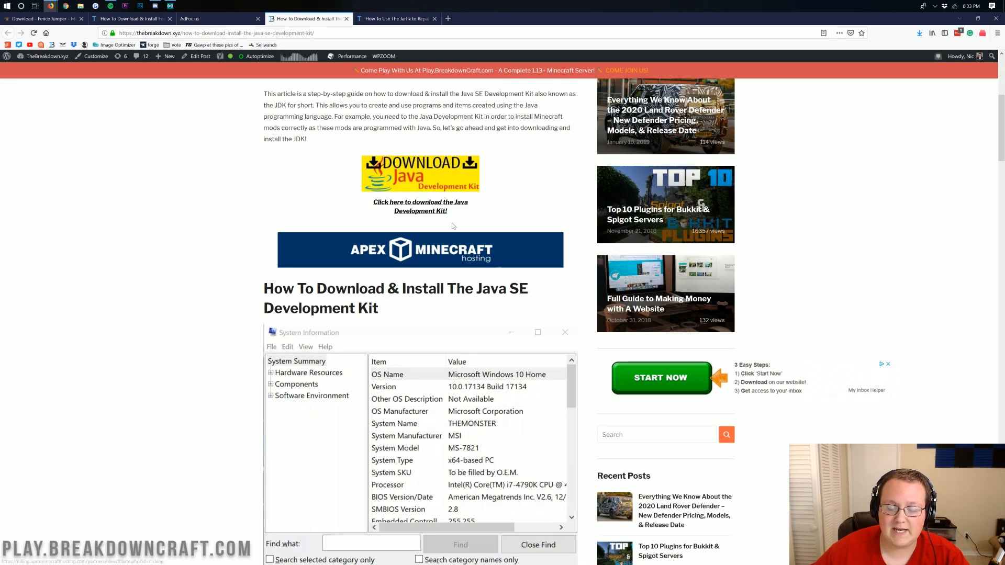
{"action": "scroll", "scroll_direction": "down", "scroll_amount": 3}
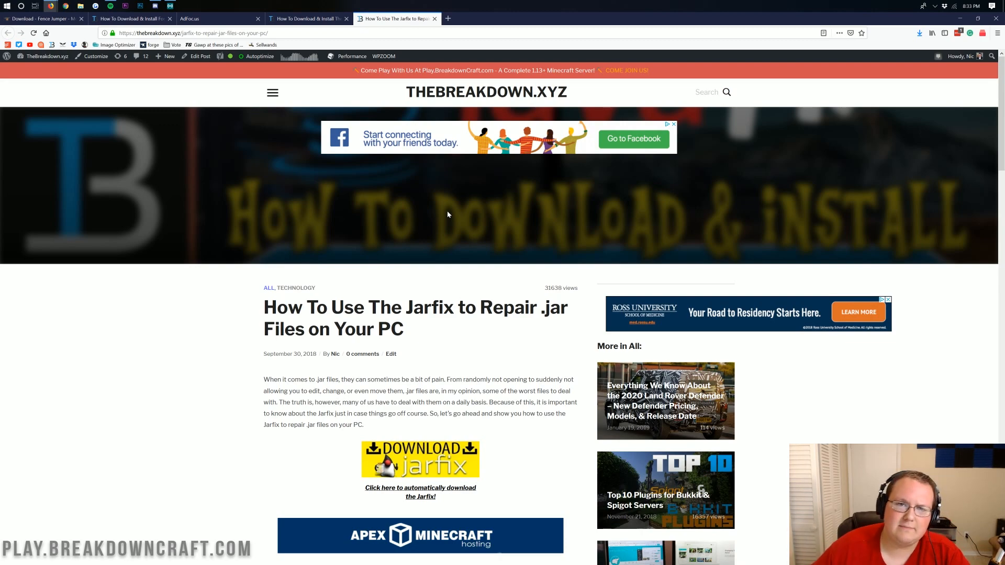
{"action": "scroll", "scroll_direction": "down", "scroll_amount": 3}
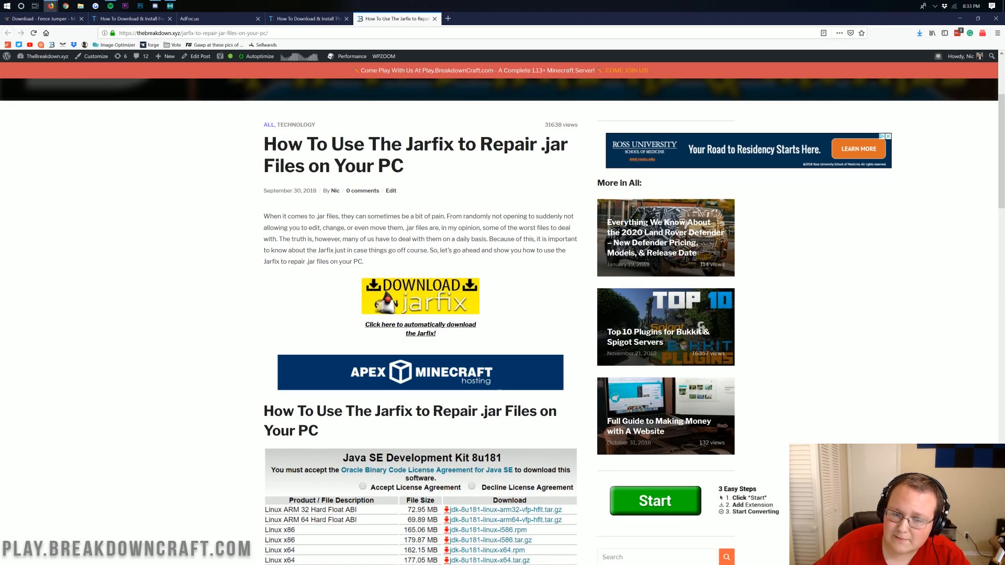
{"action": "scroll", "scroll_direction": "down", "scroll_amount": 3}
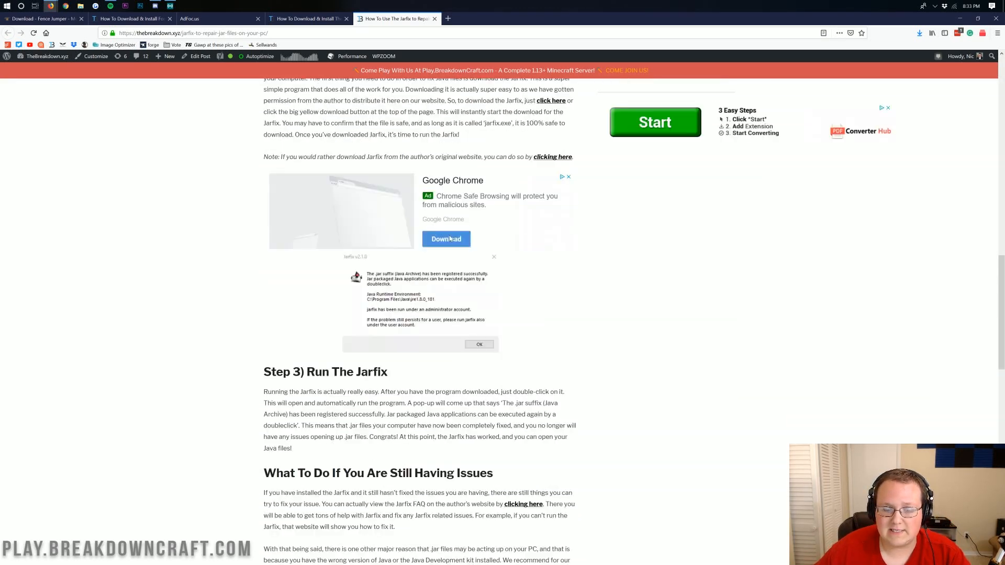
{"action": "scroll", "scroll_direction": "up", "scroll_amount": 3}
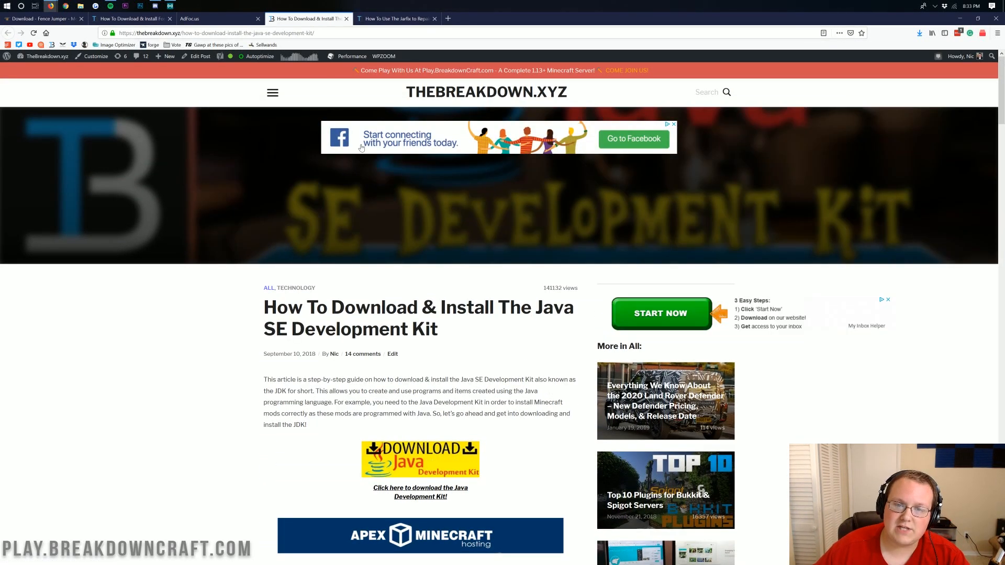
{"action": "left_click", "coordinate": [395, 18]}
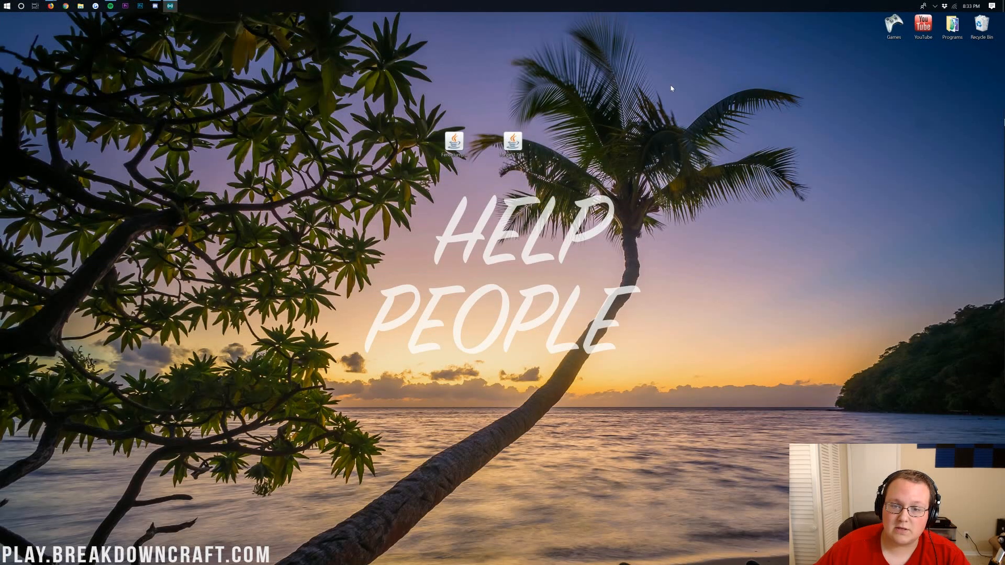
Step: Bring up Open with for the Forge installer jar, offering Java(TM) Platform SE binary
{"action": "right_click", "coordinate": [513, 142]}
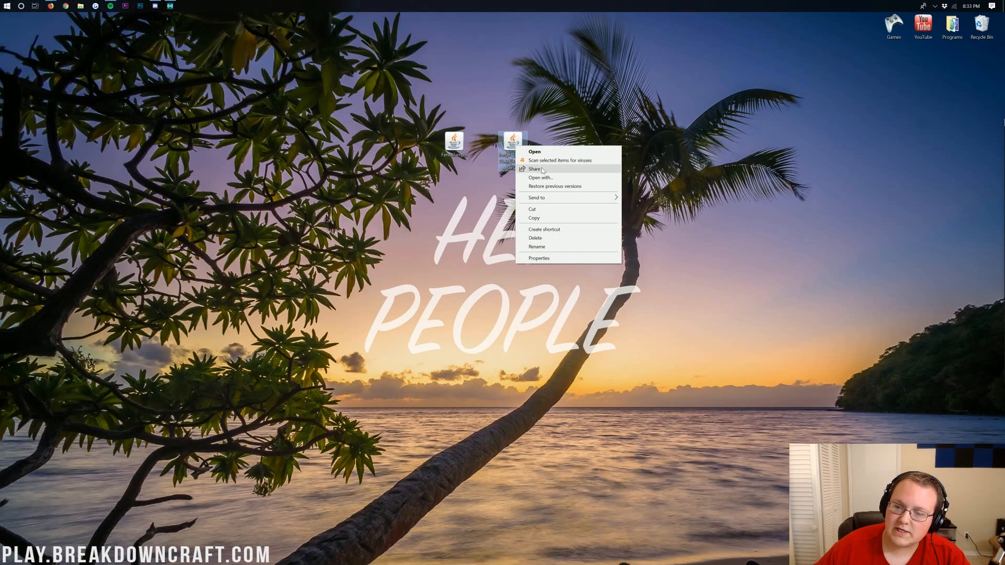
{"action": "left_click", "coordinate": [545, 178]}
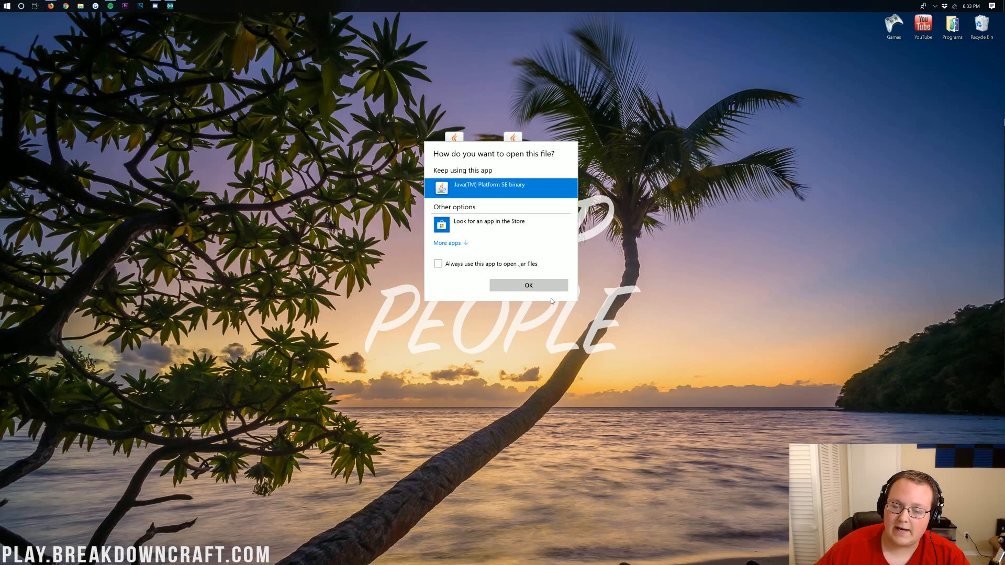
Step: Open the installer with Java and install the forge 1.13.2-25.0.89 client profile
{"action": "left_click", "coordinate": [528, 285]}
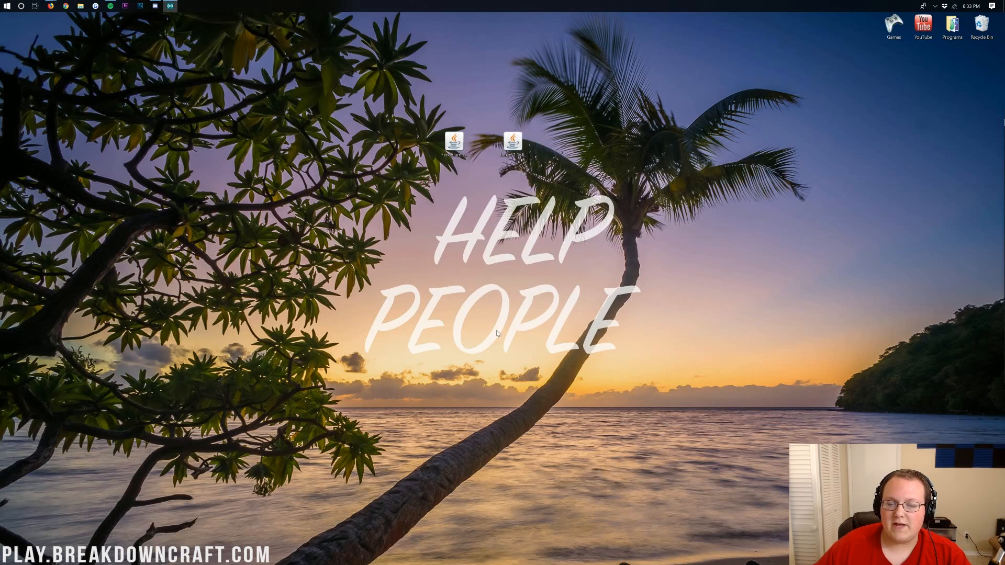
{"action": "double_click", "coordinate": [512, 141]}
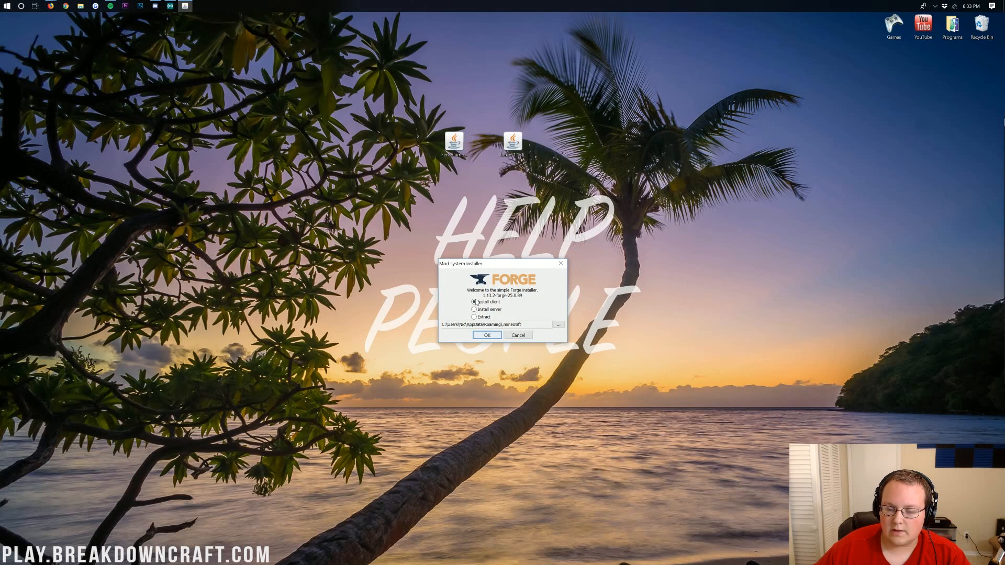
{"action": "left_click", "coordinate": [486, 334]}
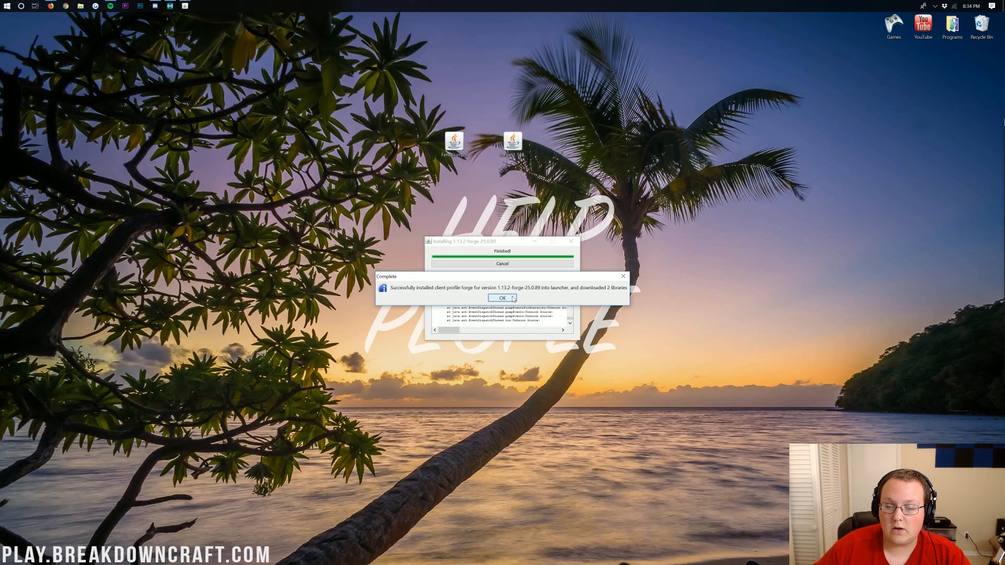
Step: Dismiss the Forge success dialog, then run %appdata% from the Run box to open Roaming
{"action": "left_click", "coordinate": [502, 297]}
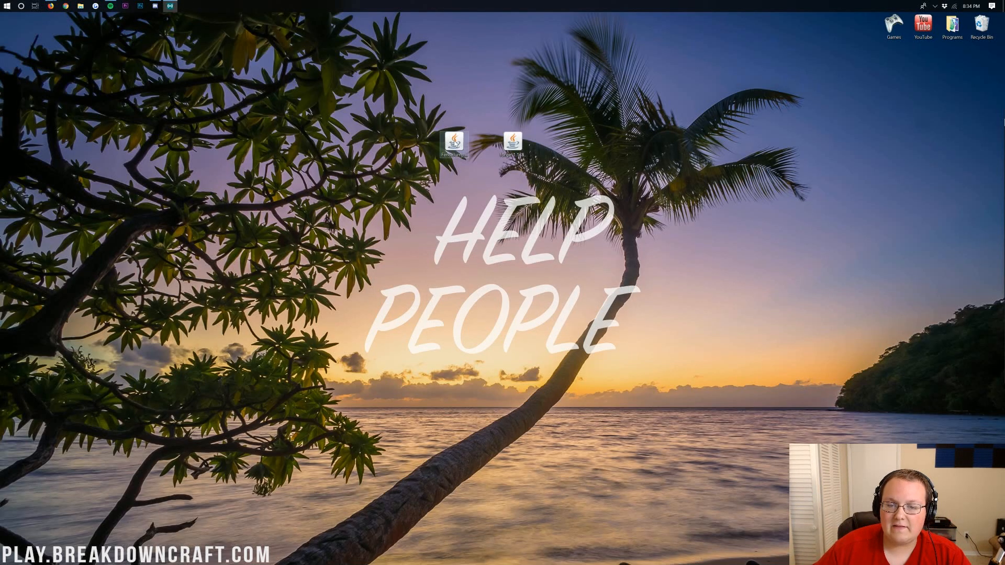
{"action": "mouse_move", "coordinate": [453, 144]}
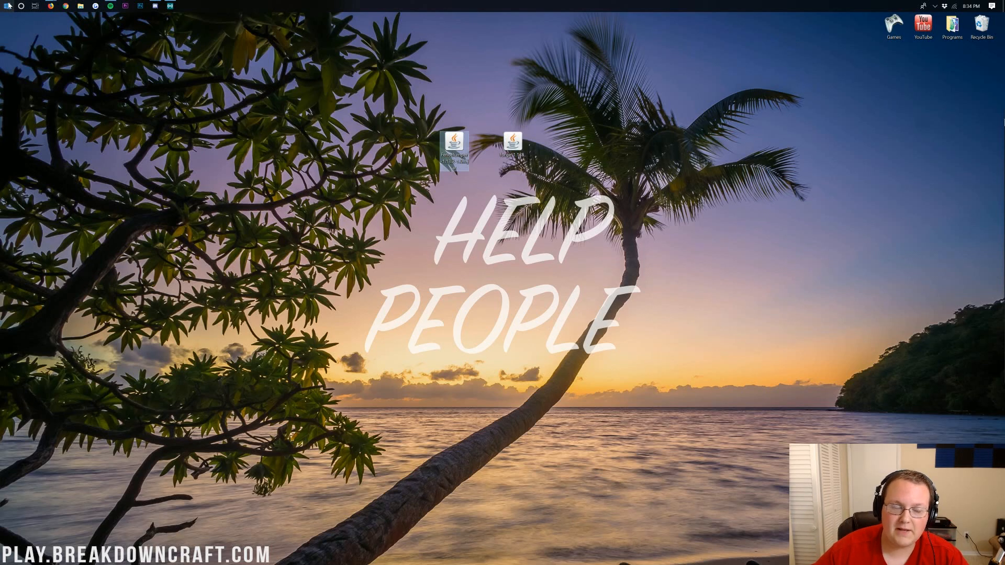
{"action": "left_click", "coordinate": [4, 9]}
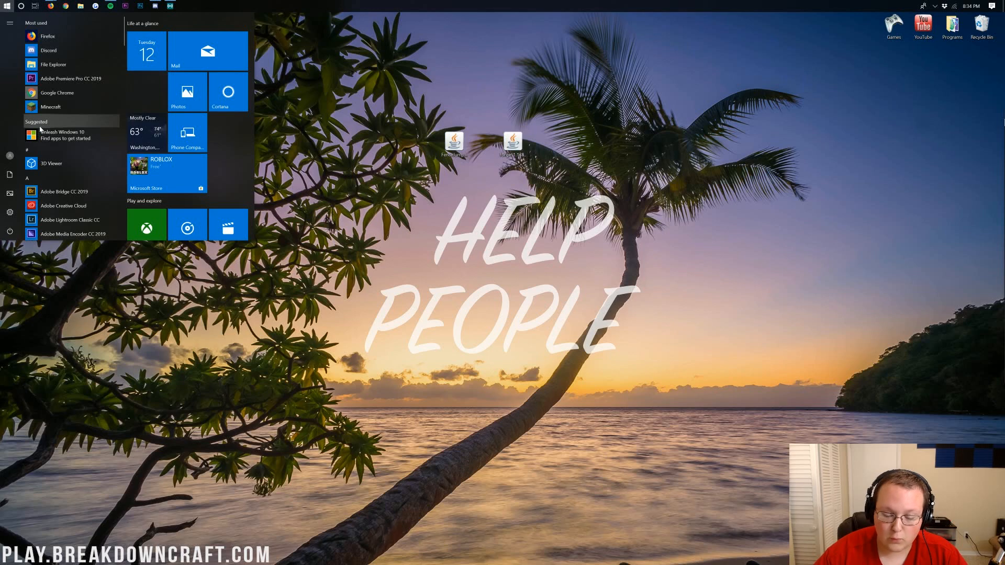
{"action": "type", "text": "run"}
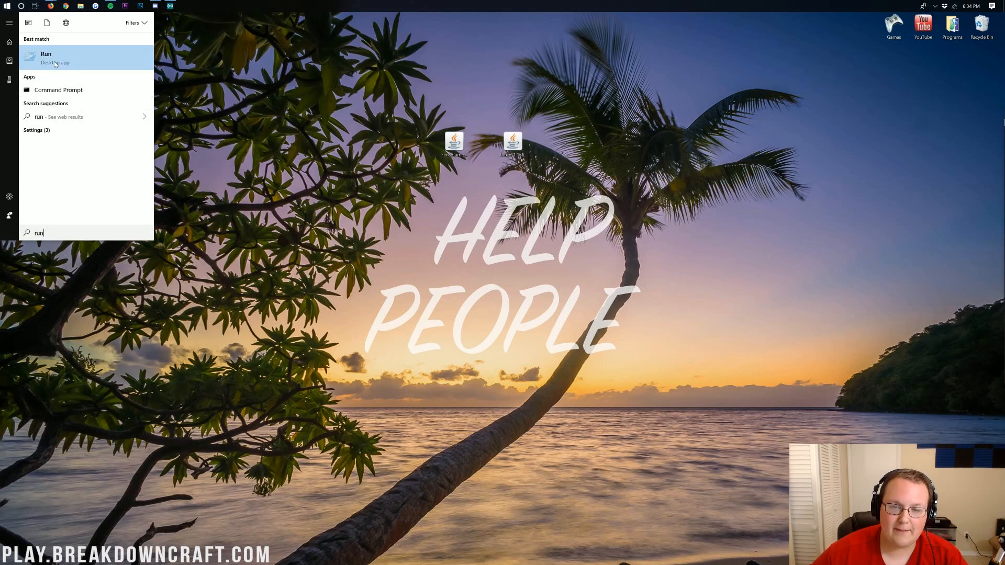
{"action": "left_click", "coordinate": [49, 58]}
{"action": "type", "text": "%appdata%"}
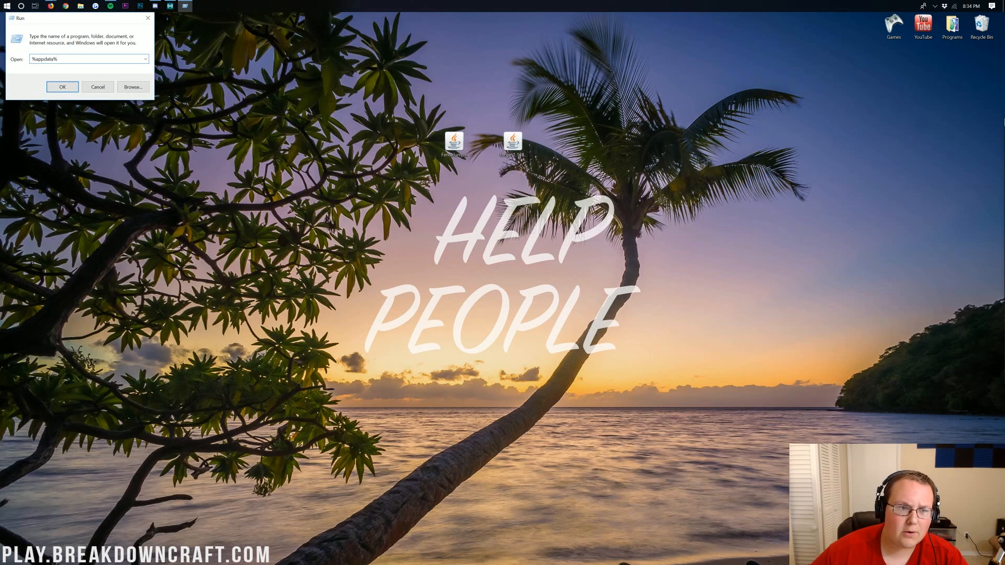
{"action": "triple_click", "coordinate": [84, 58]}
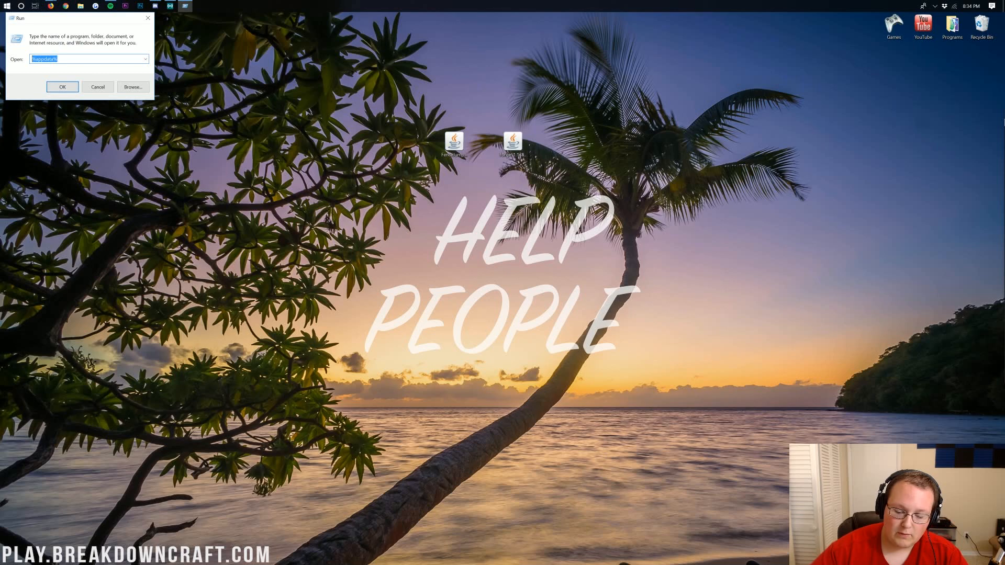
{"action": "type", "text": "%appd"}
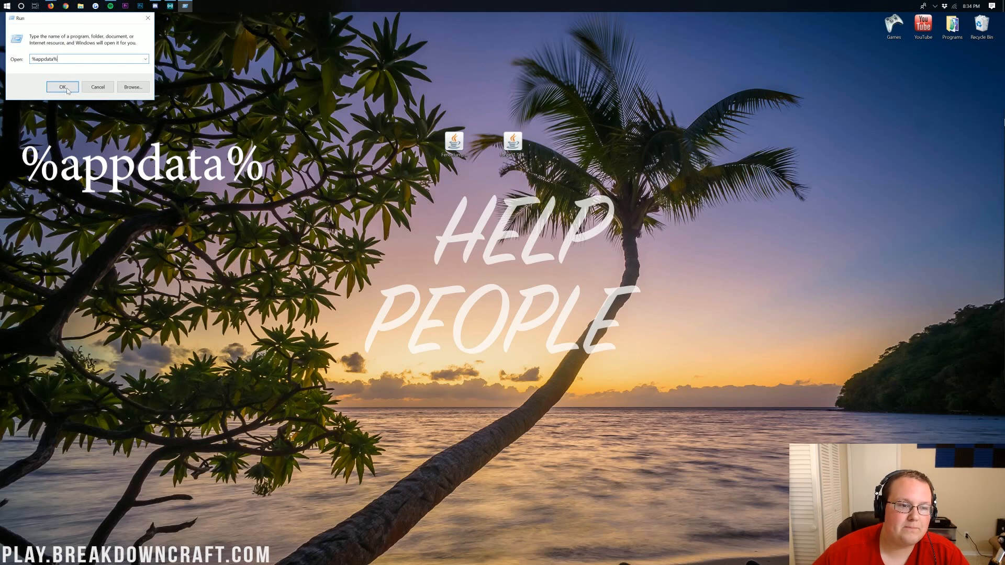
{"action": "left_click", "coordinate": [62, 87]}
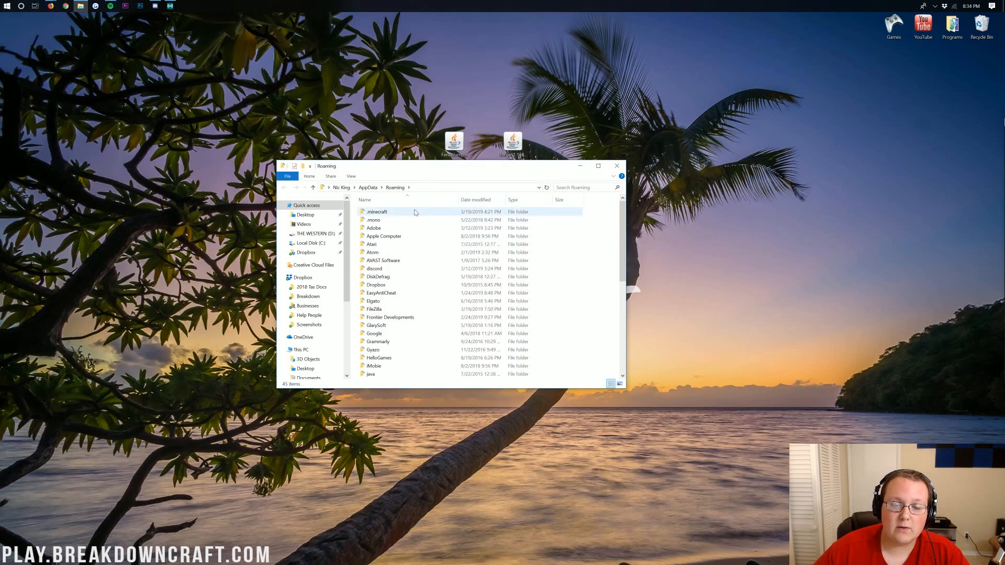
Step: Create a new 'mods' folder inside .minecraft, open it, and bring up the Games window
{"action": "double_click", "coordinate": [377, 211]}
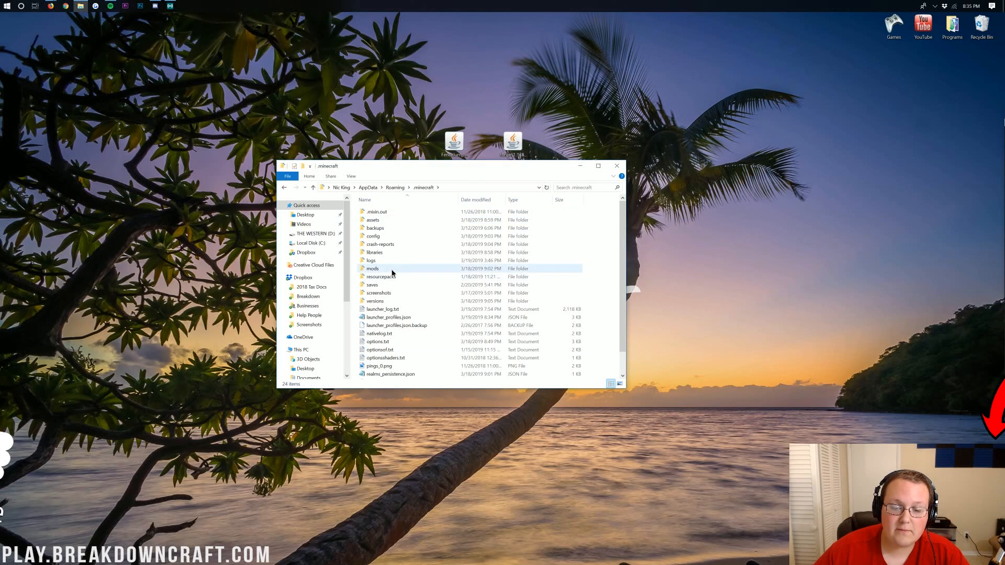
{"action": "left_click", "coordinate": [372, 269]}
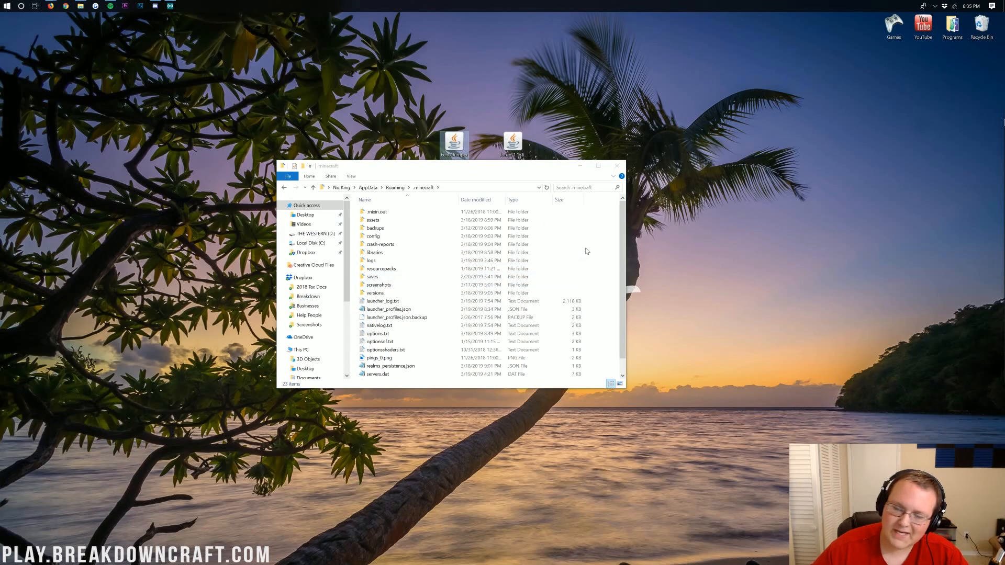
{"action": "right_click", "coordinate": [587, 251]}
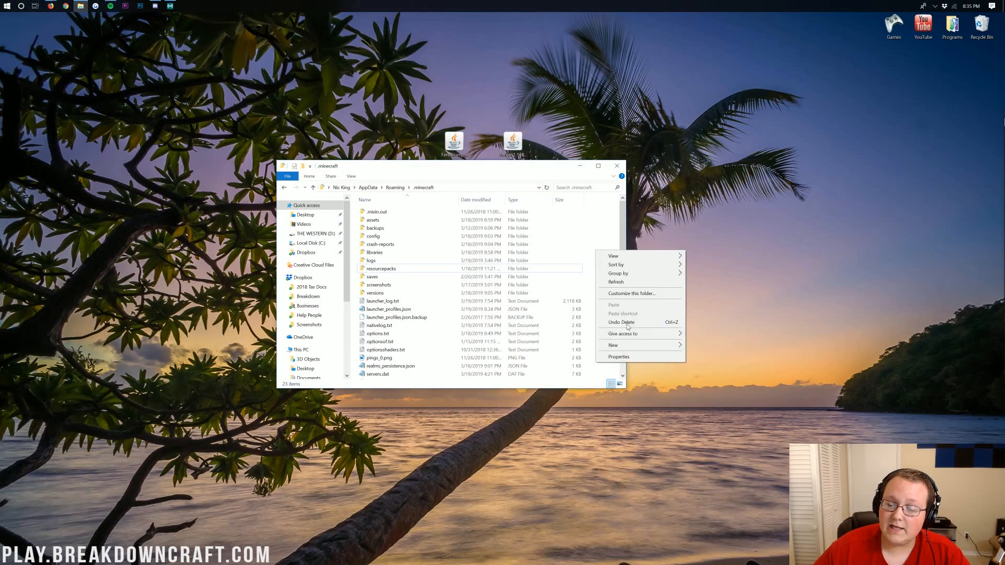
{"action": "left_click", "coordinate": [612, 345]}
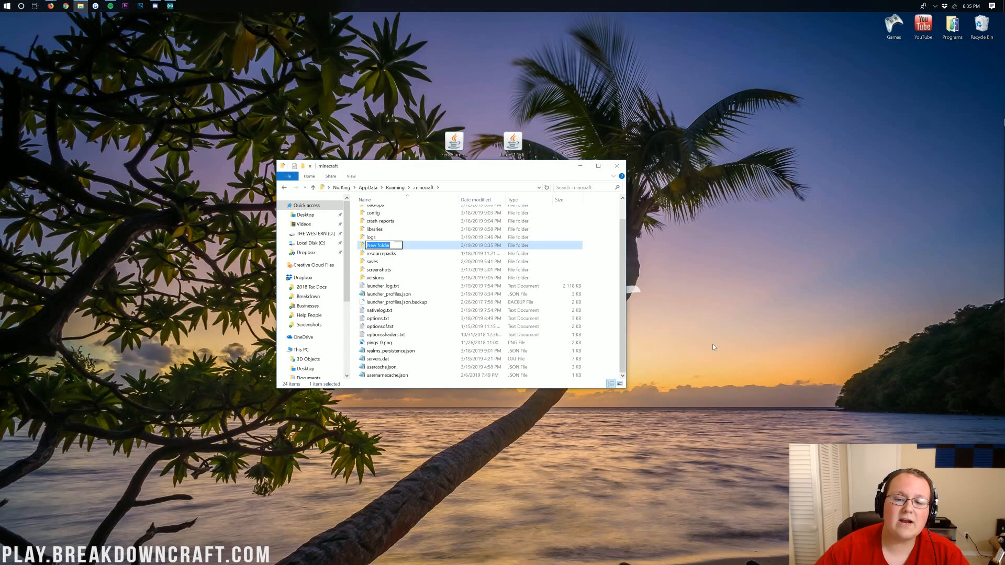
{"action": "type", "text": "mods"}
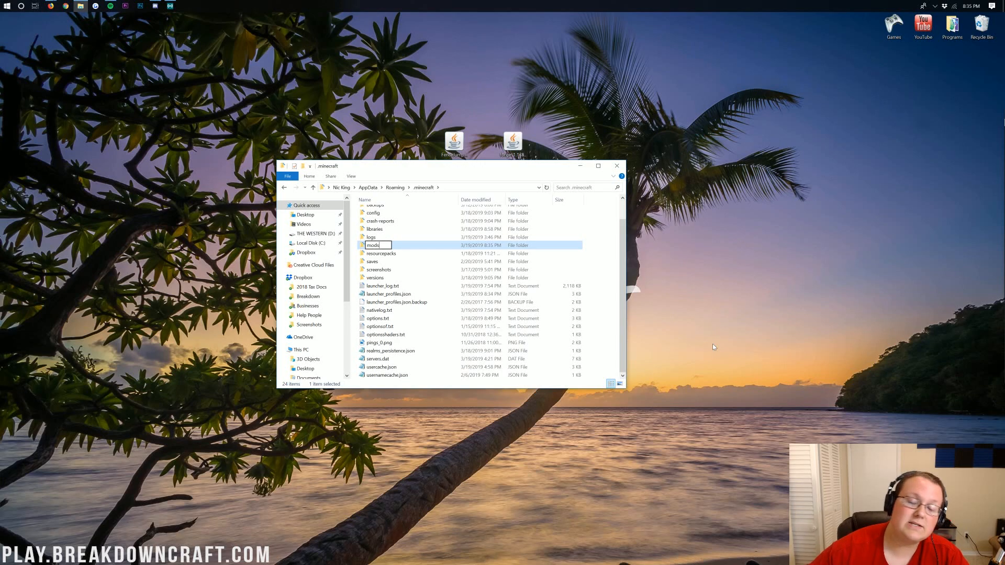
{"action": "key", "text": "Enter"}
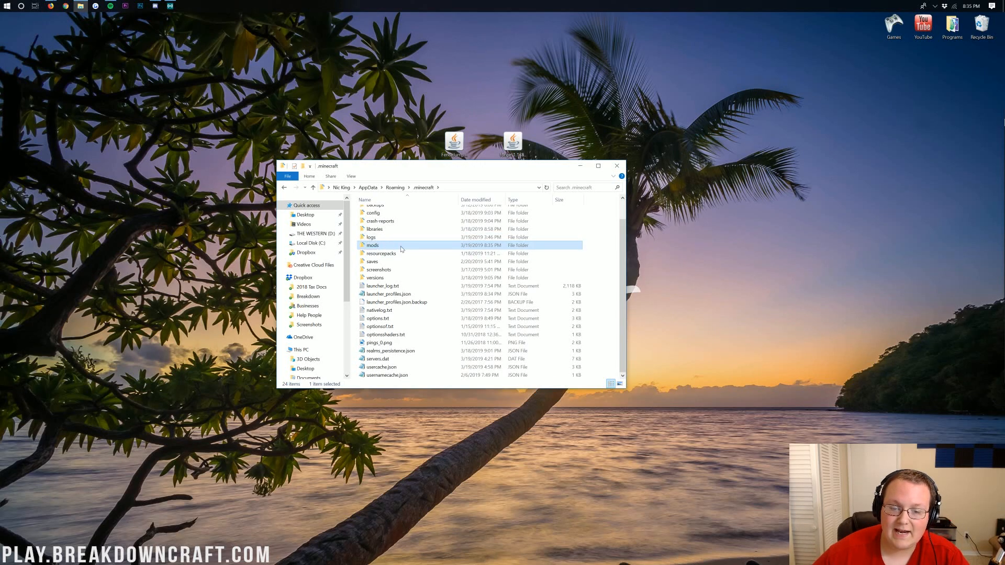
{"action": "double_click", "coordinate": [372, 244]}
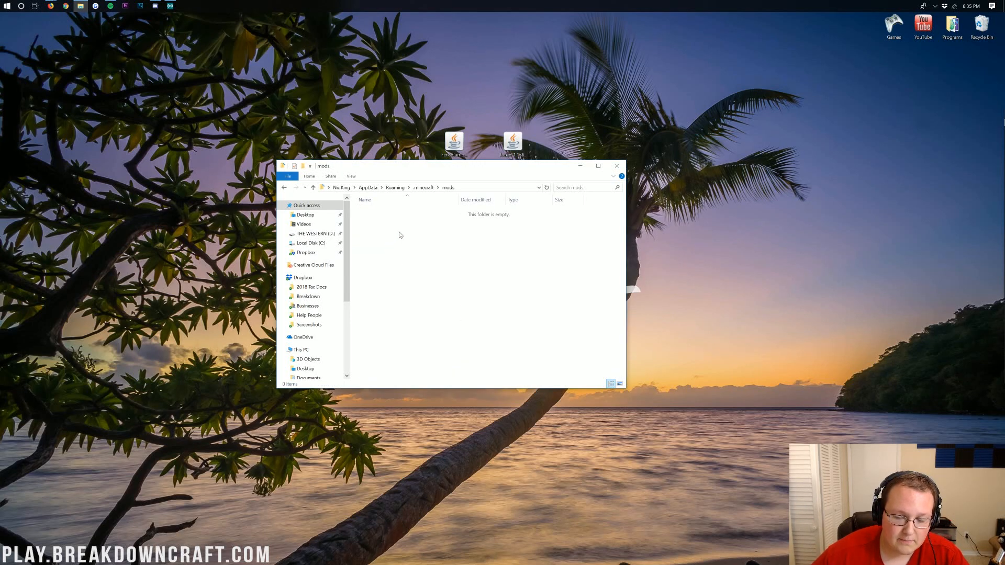
{"action": "left_click_drag", "start_coordinate": [454, 139], "coordinate": [538, 241]}
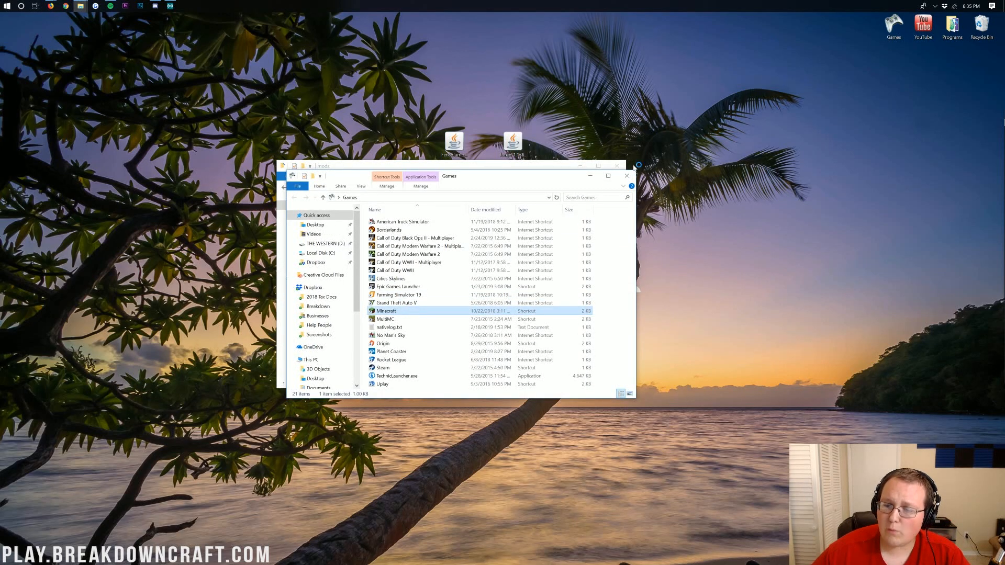
Step: Start Minecraft Launcher with the forge profile and view the Launch options list
{"action": "double_click", "coordinate": [386, 311]}
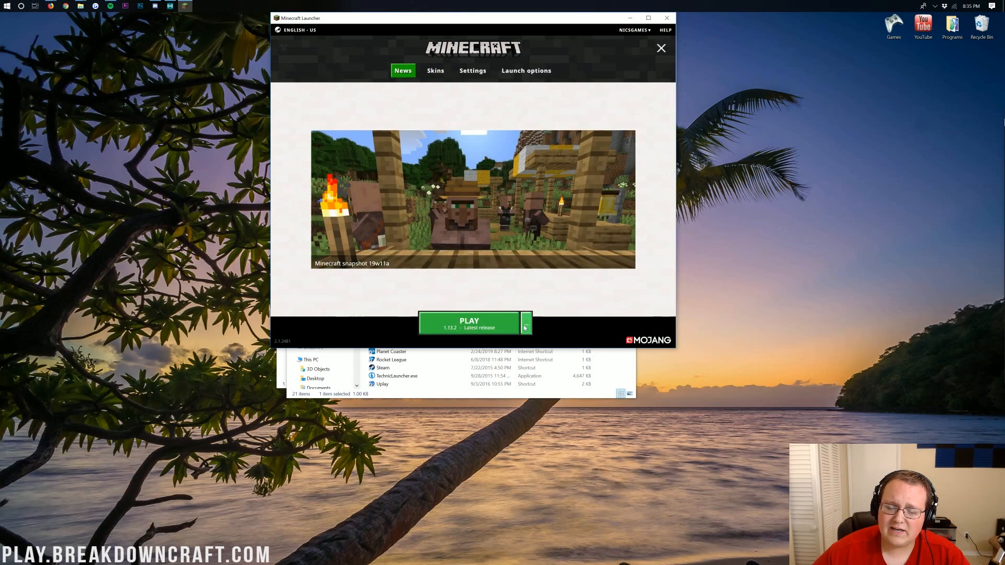
{"action": "left_click", "coordinate": [525, 323]}
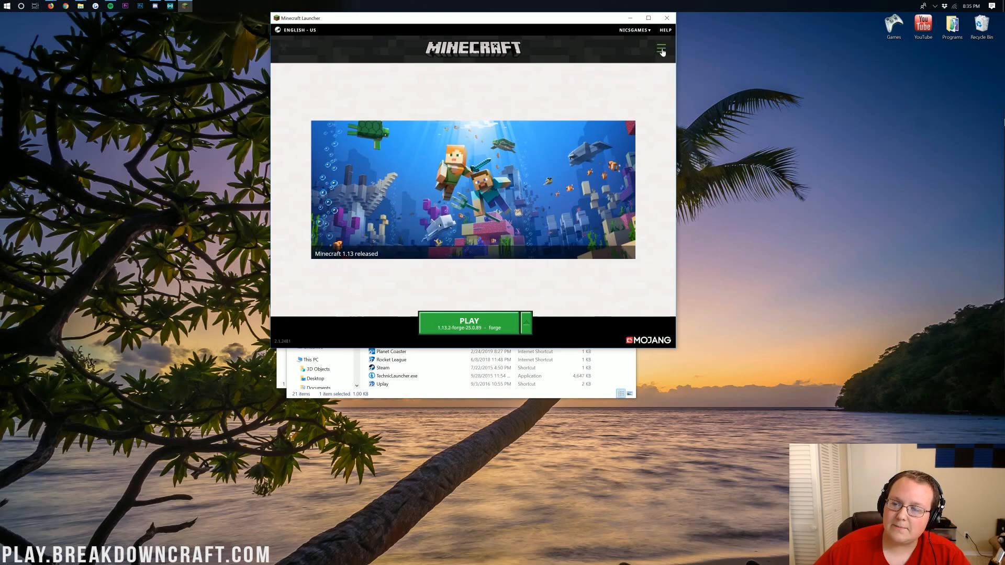
{"action": "left_click", "coordinate": [661, 47]}
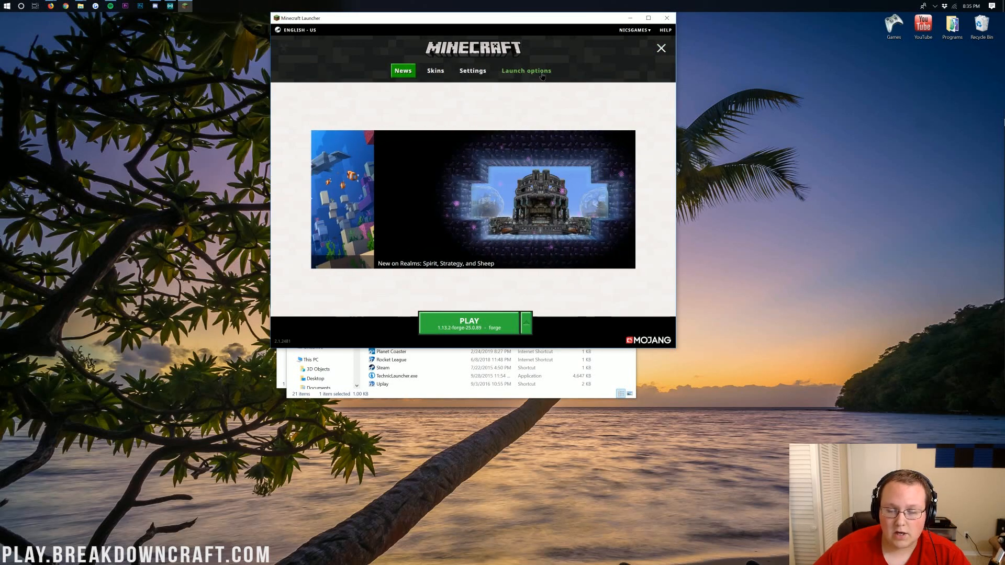
{"action": "left_click", "coordinate": [526, 70]}
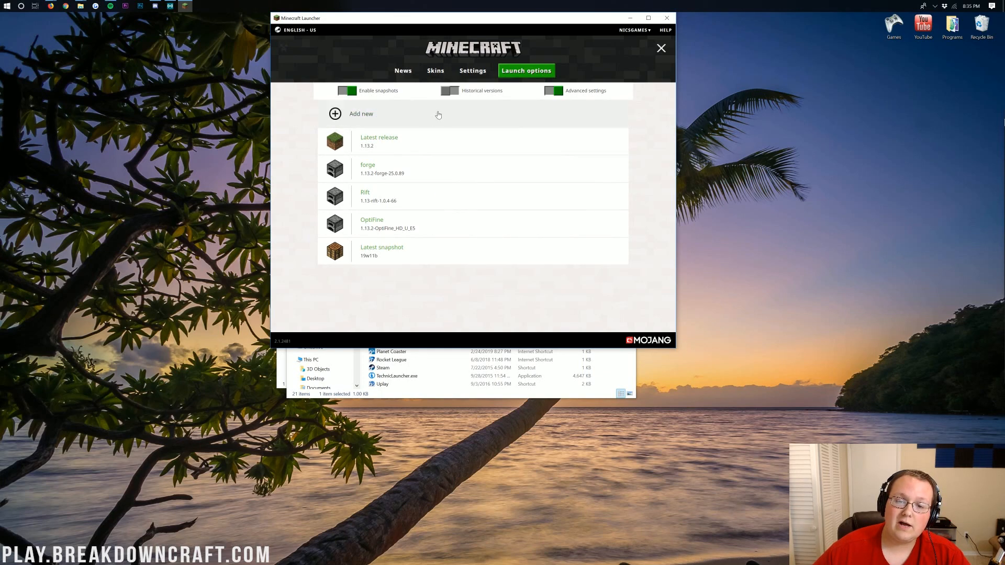
Step: Save a new 'Play.BreakdownCraft.com' launch configuration using release 1.13.2-forge-25.0.89
{"action": "left_click", "coordinate": [360, 114]}
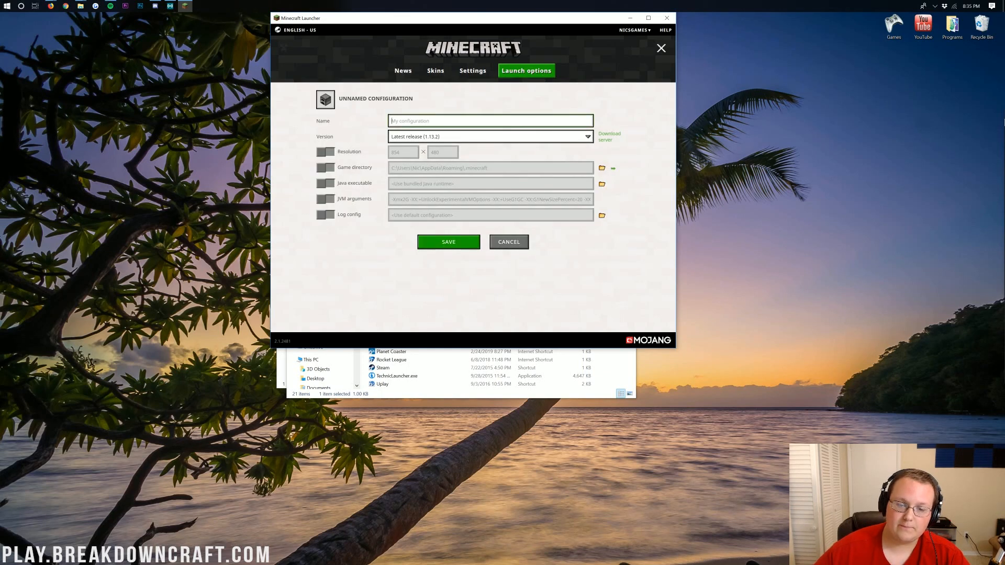
{"action": "type", "text": "Play.BreakdownCraf"}
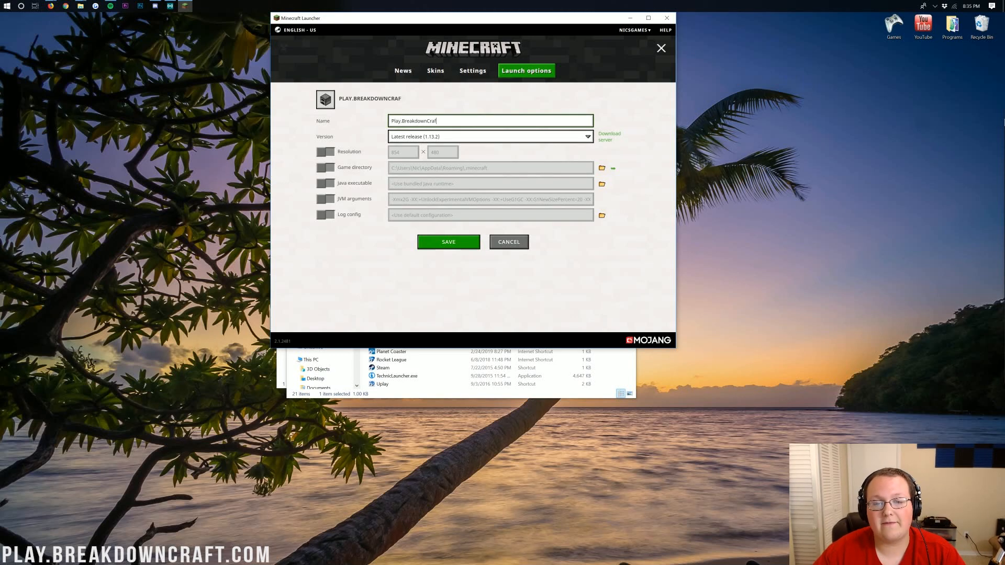
{"action": "type", "text": ".com"}
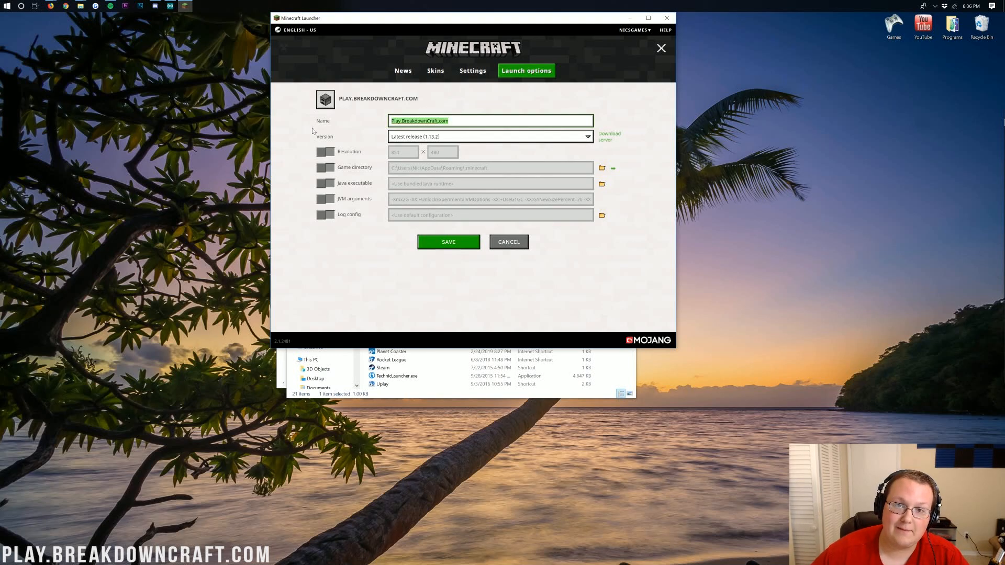
{"action": "mouse_move", "coordinate": [381, 141]}
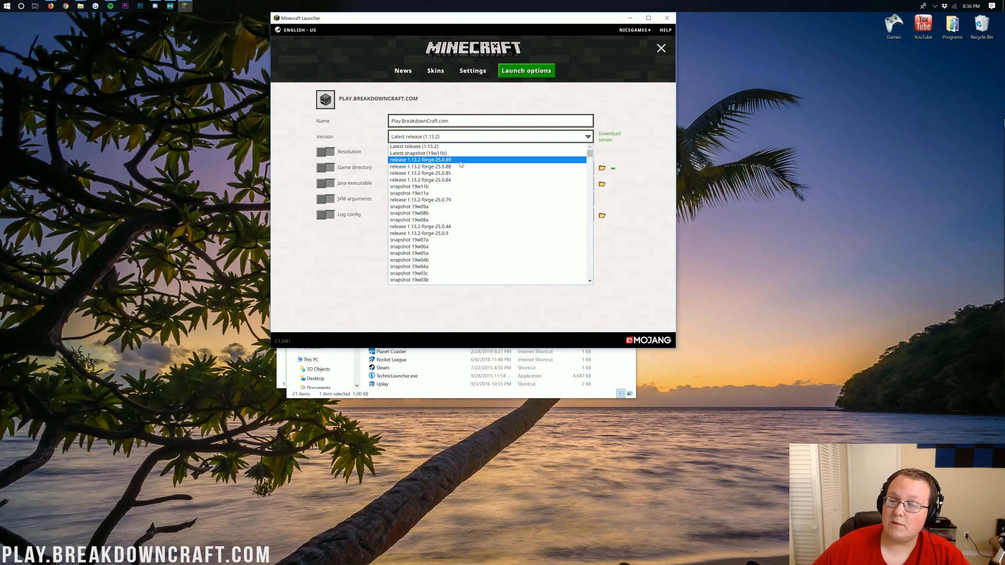
{"action": "left_click", "coordinate": [420, 159]}
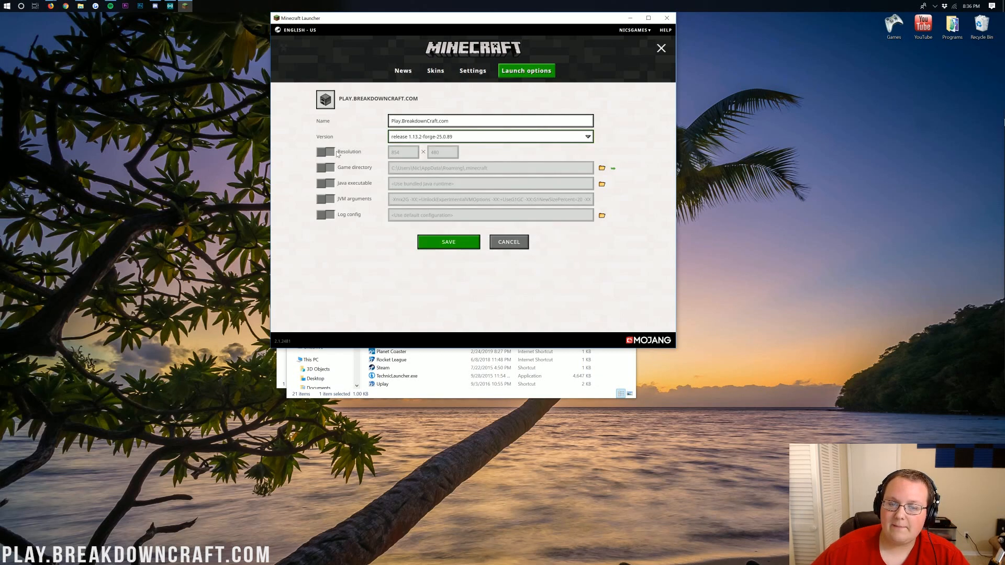
{"action": "left_click", "coordinate": [324, 151]}
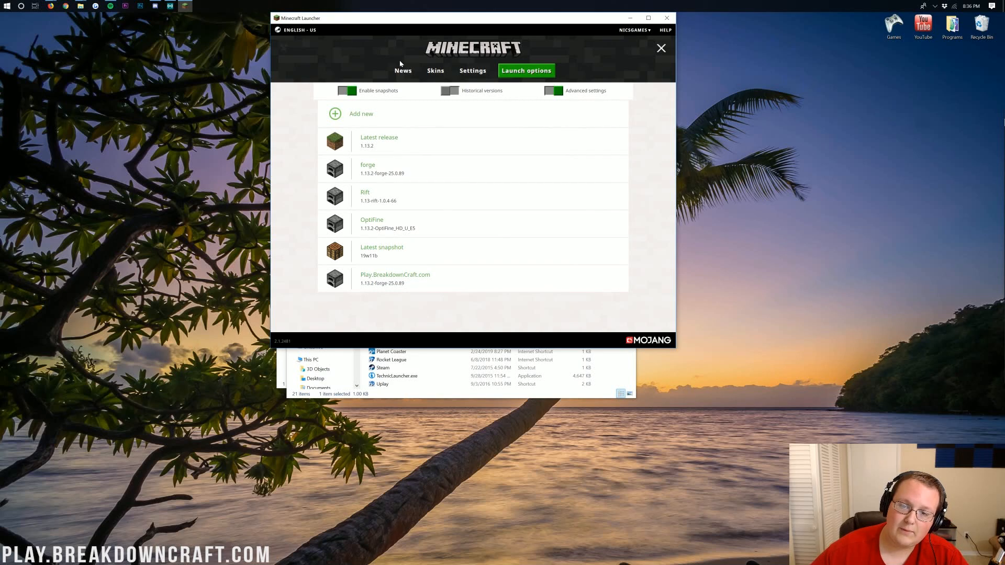
Step: Pick the Play.BreakdownCraft.com profile from the News page's Play dropdown and launch Minecraft 1.13.2
{"action": "left_click", "coordinate": [403, 70]}
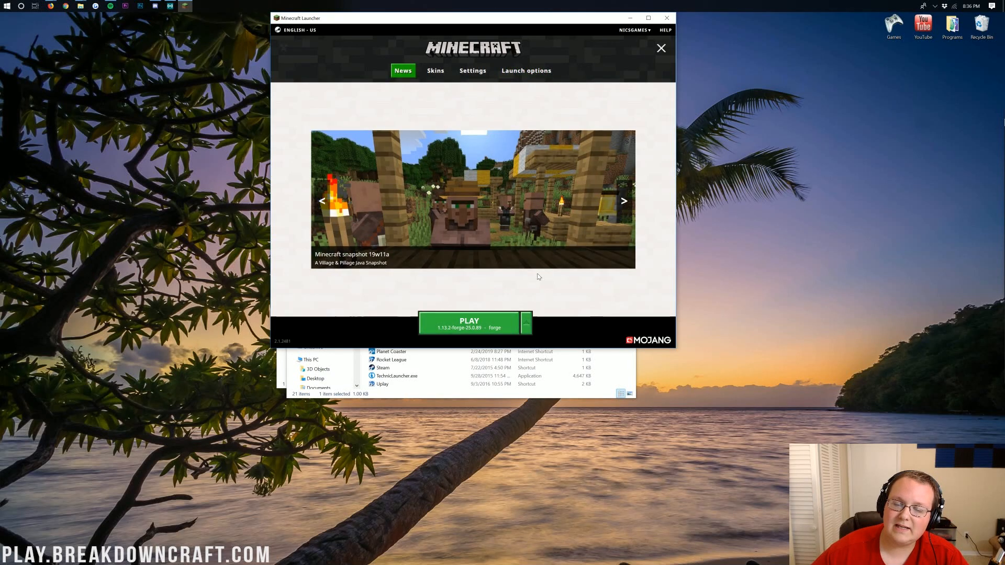
{"action": "left_click", "coordinate": [526, 322]}
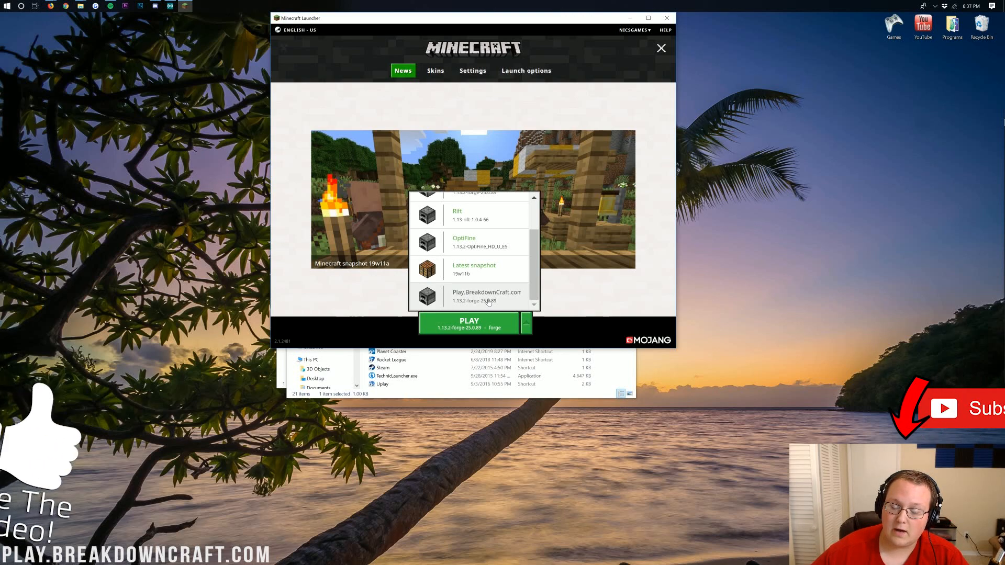
{"action": "left_click", "coordinate": [487, 296]}
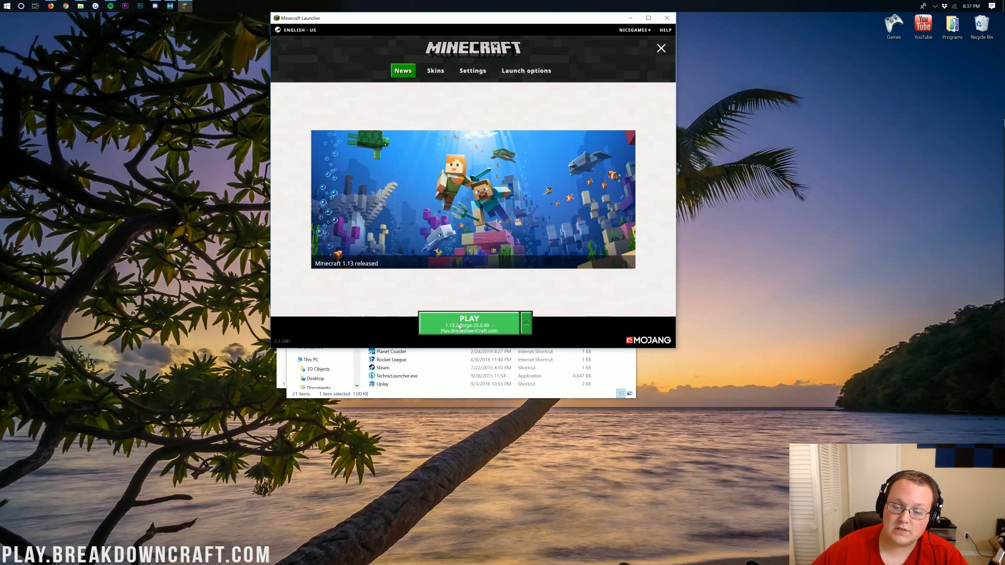
{"action": "left_click", "coordinate": [468, 322]}
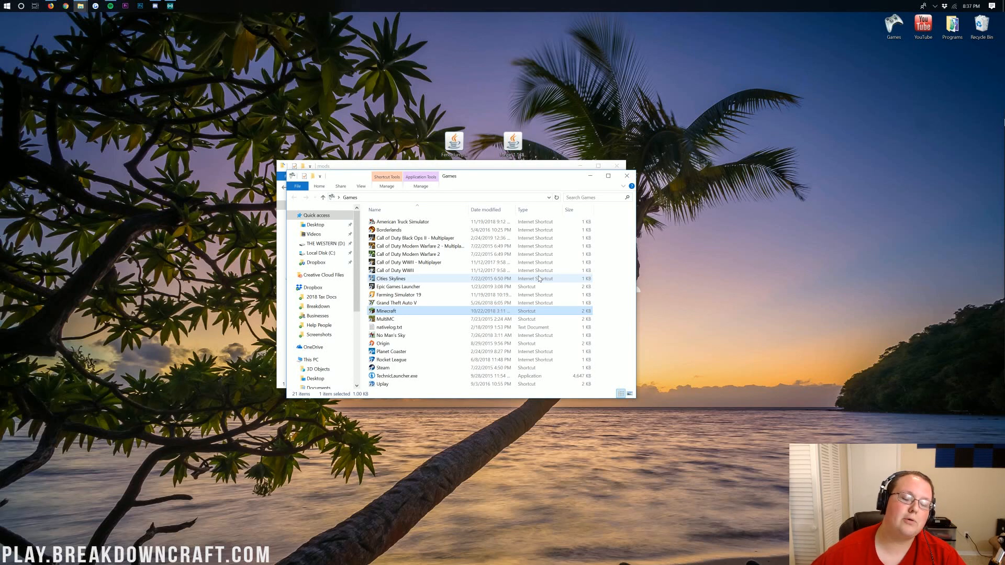
{"action": "double_click", "coordinate": [386, 311]}
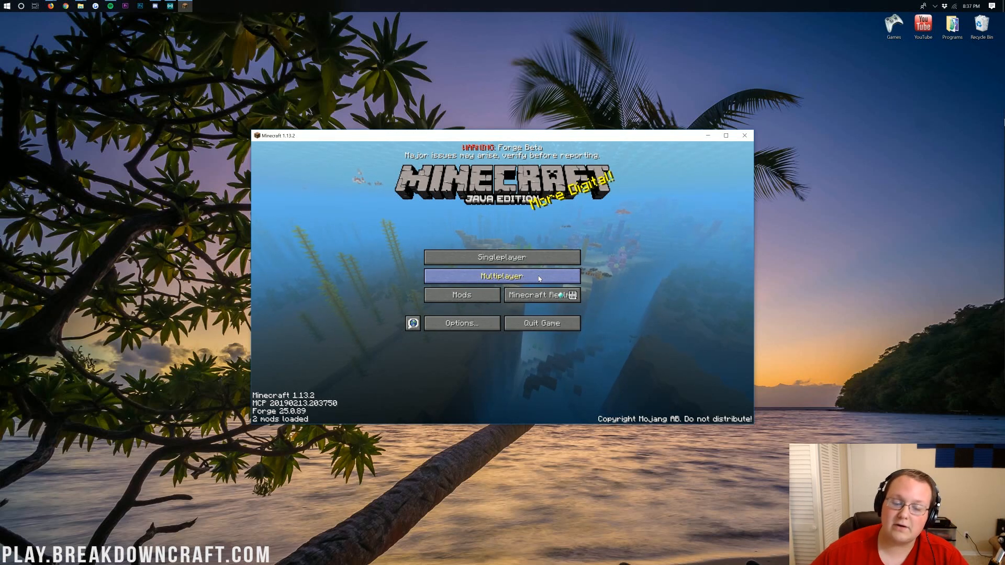
Step: Confirm FenceJumper appears in Minecraft's Mods list, then close the list
{"action": "left_click", "coordinate": [461, 294]}
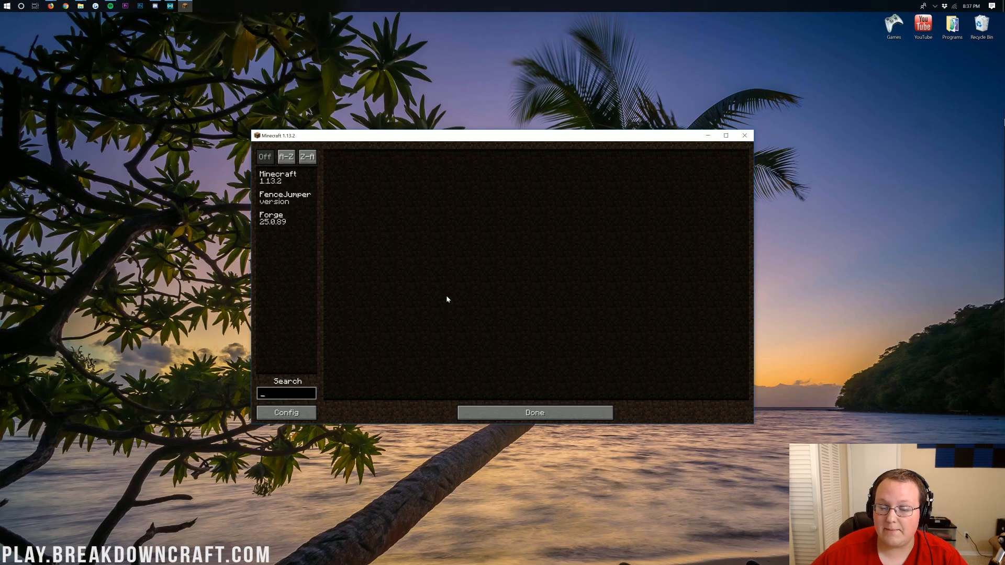
{"action": "left_click", "coordinate": [286, 198]}
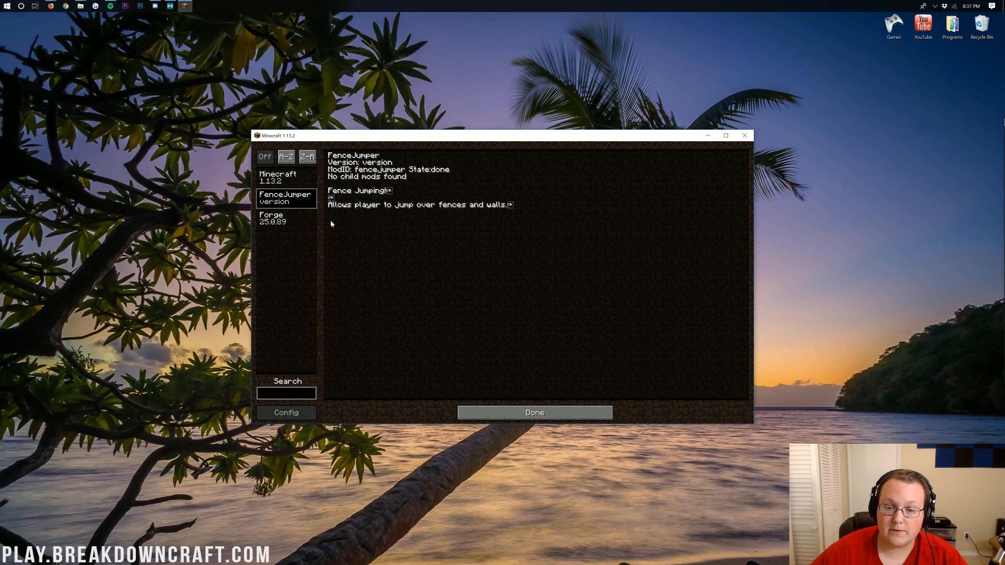
{"action": "left_click", "coordinate": [535, 412]}
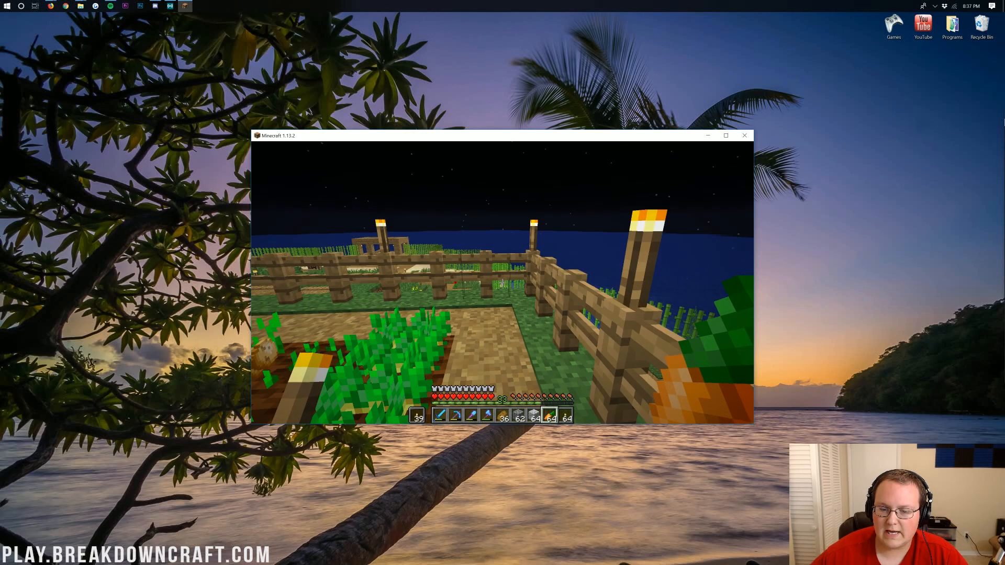
{"action": "mouse_move", "coordinate": [500, 282]}
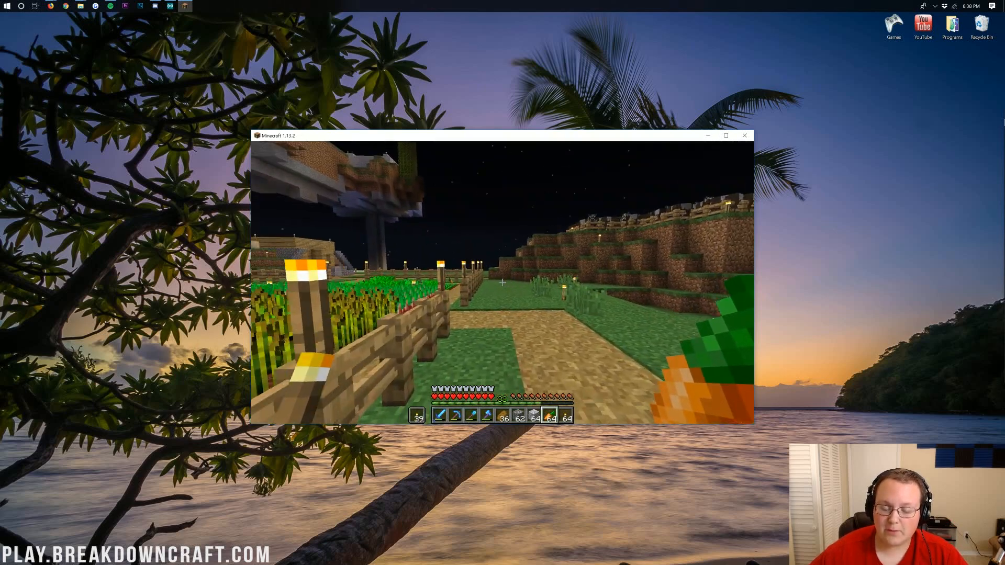
{"action": "mouse_move", "coordinate": [501, 292]}
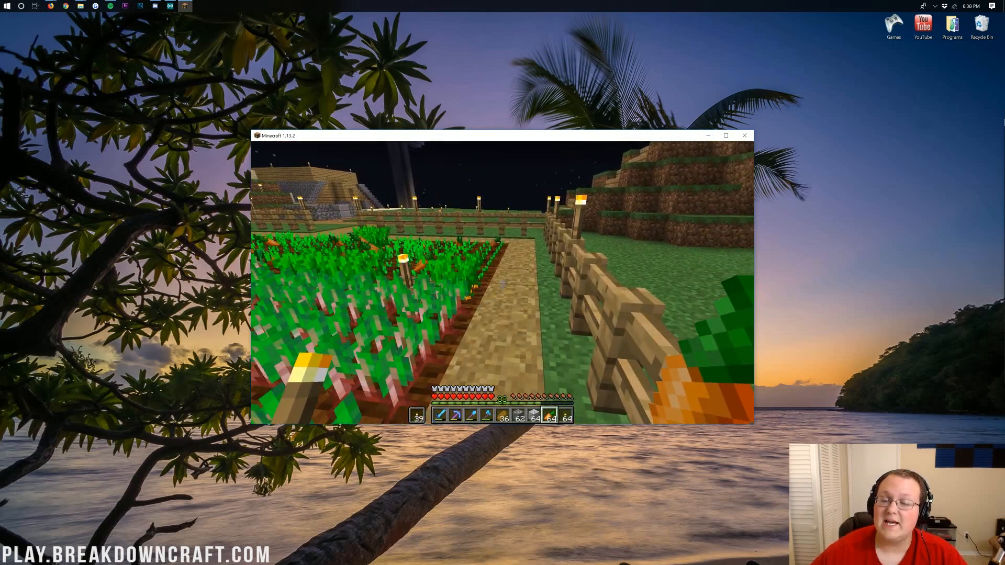